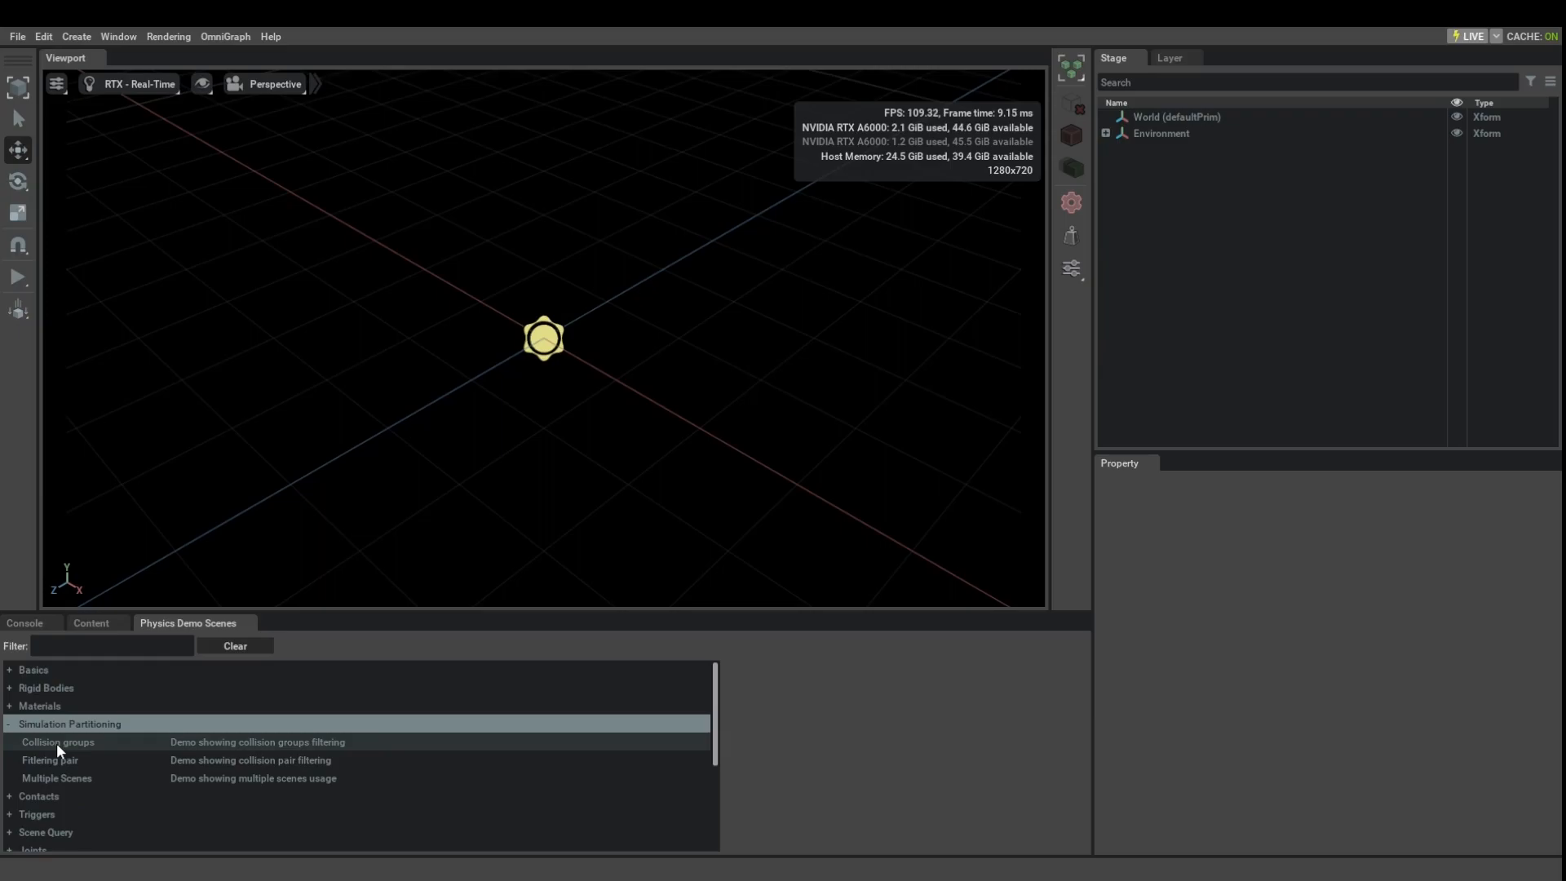
Show the Collision groups demo description under Simulation Partitioning in Physics Demo Scenes.
{"action": "left_click", "coordinate": [57, 741]}
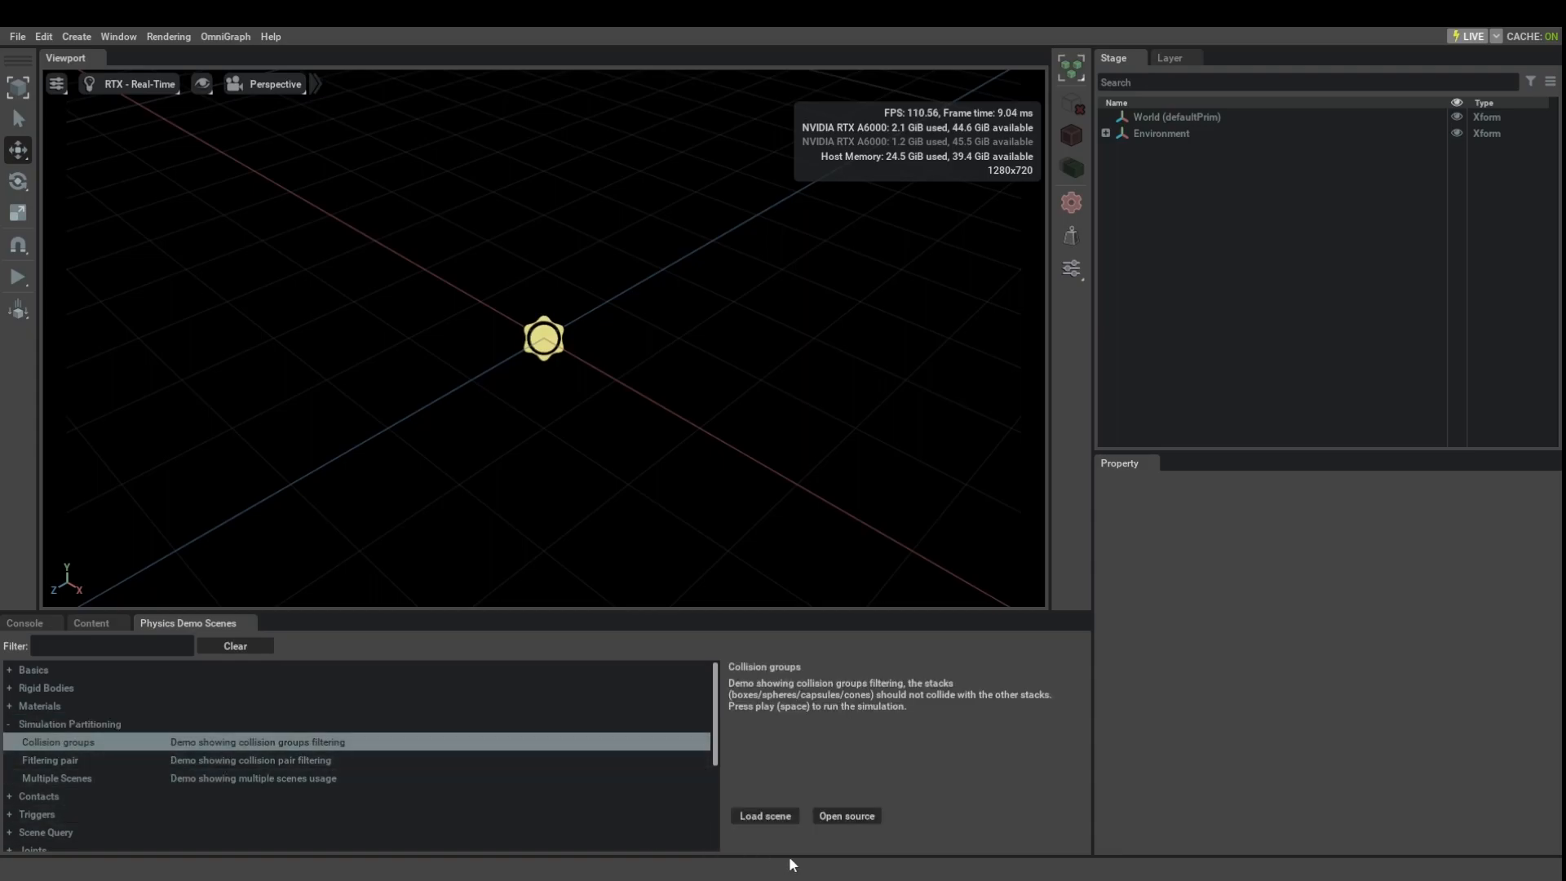
Load the demo scene and inspect the coneActors and capsuleActors prims in the Stage panel.
{"action": "left_click", "coordinate": [764, 816]}
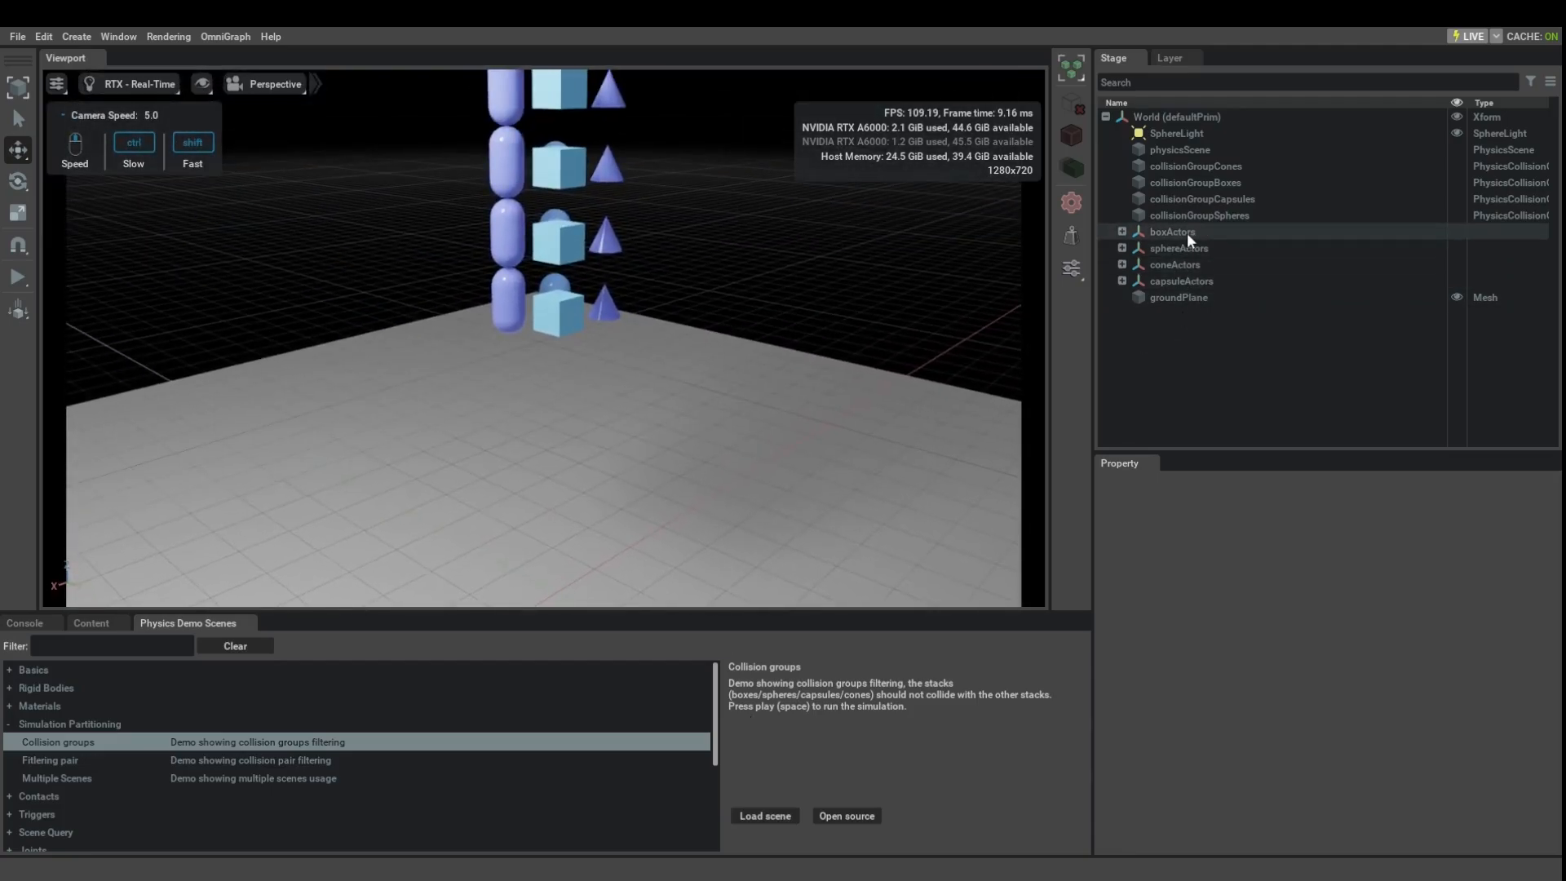
{"action": "left_click", "coordinate": [1175, 264]}
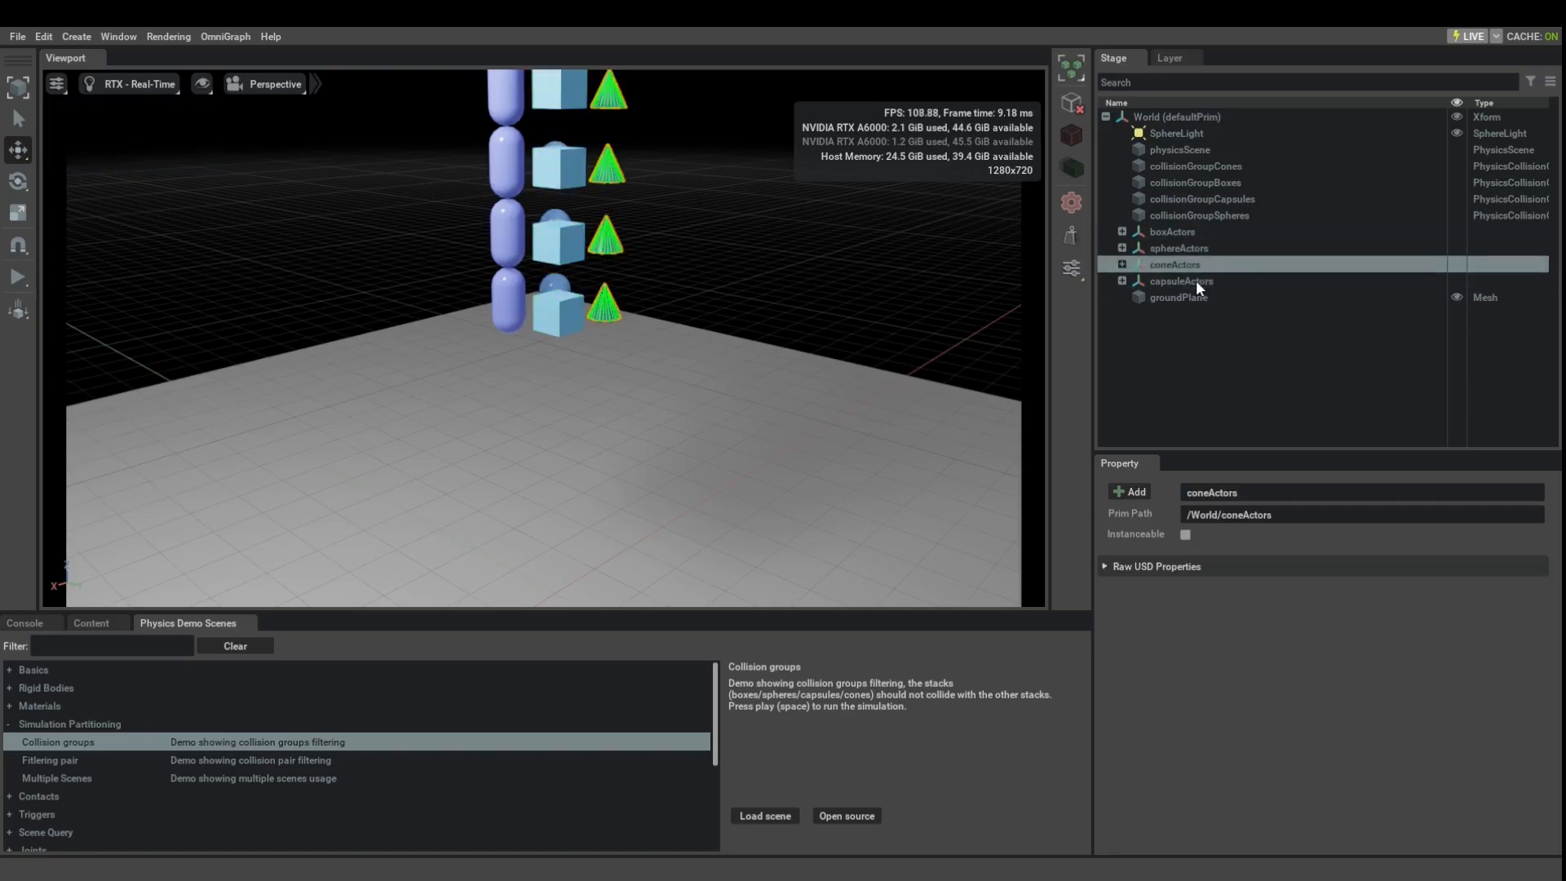
{"action": "left_click", "coordinate": [1122, 281]}
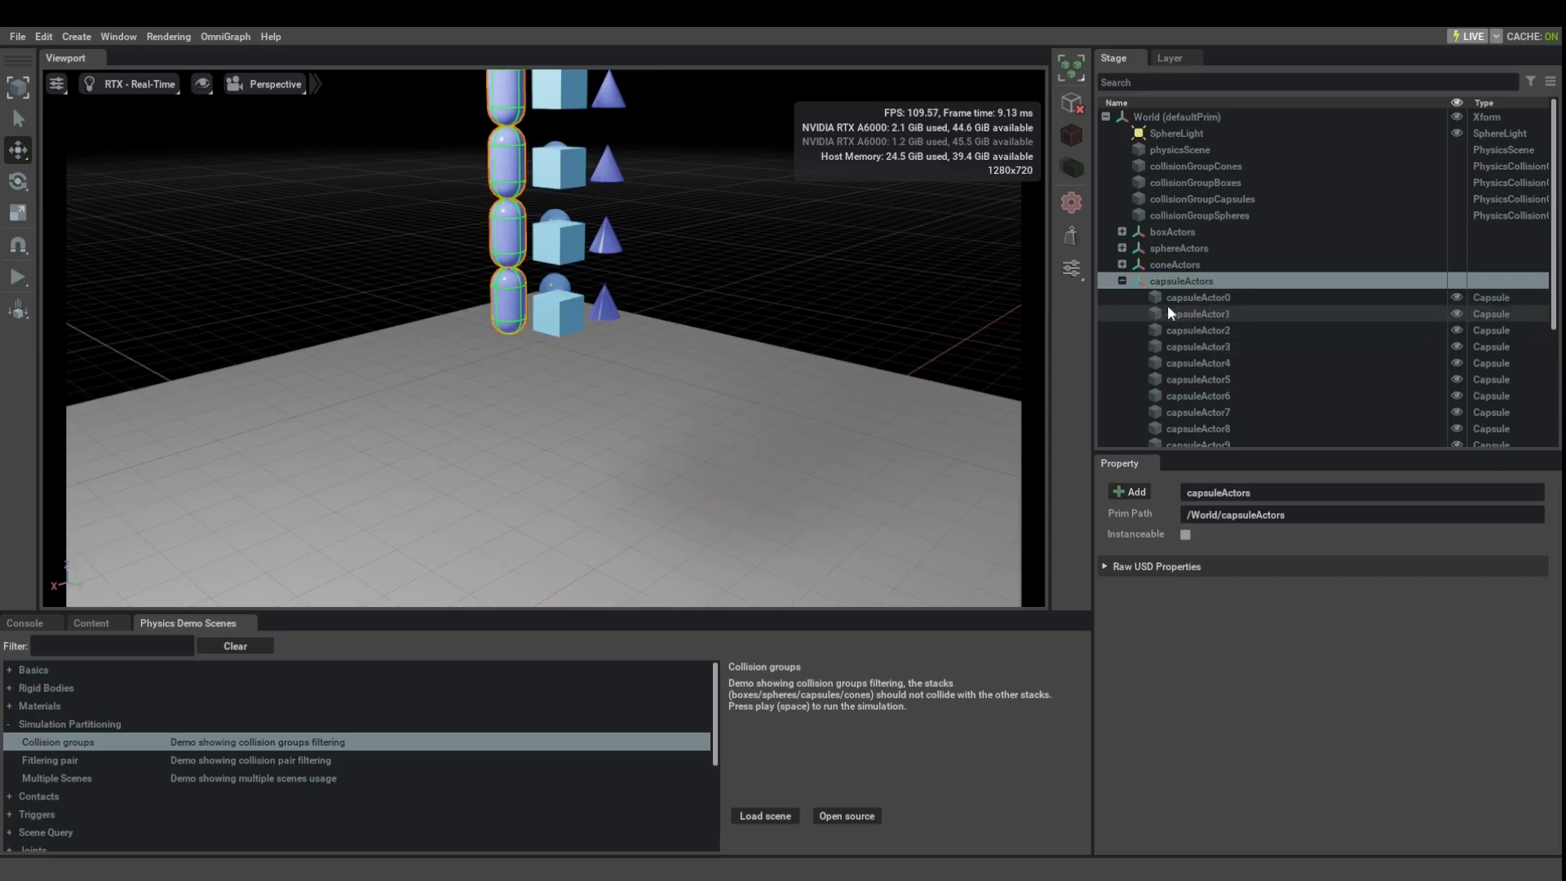
{"action": "left_click", "coordinate": [1198, 346]}
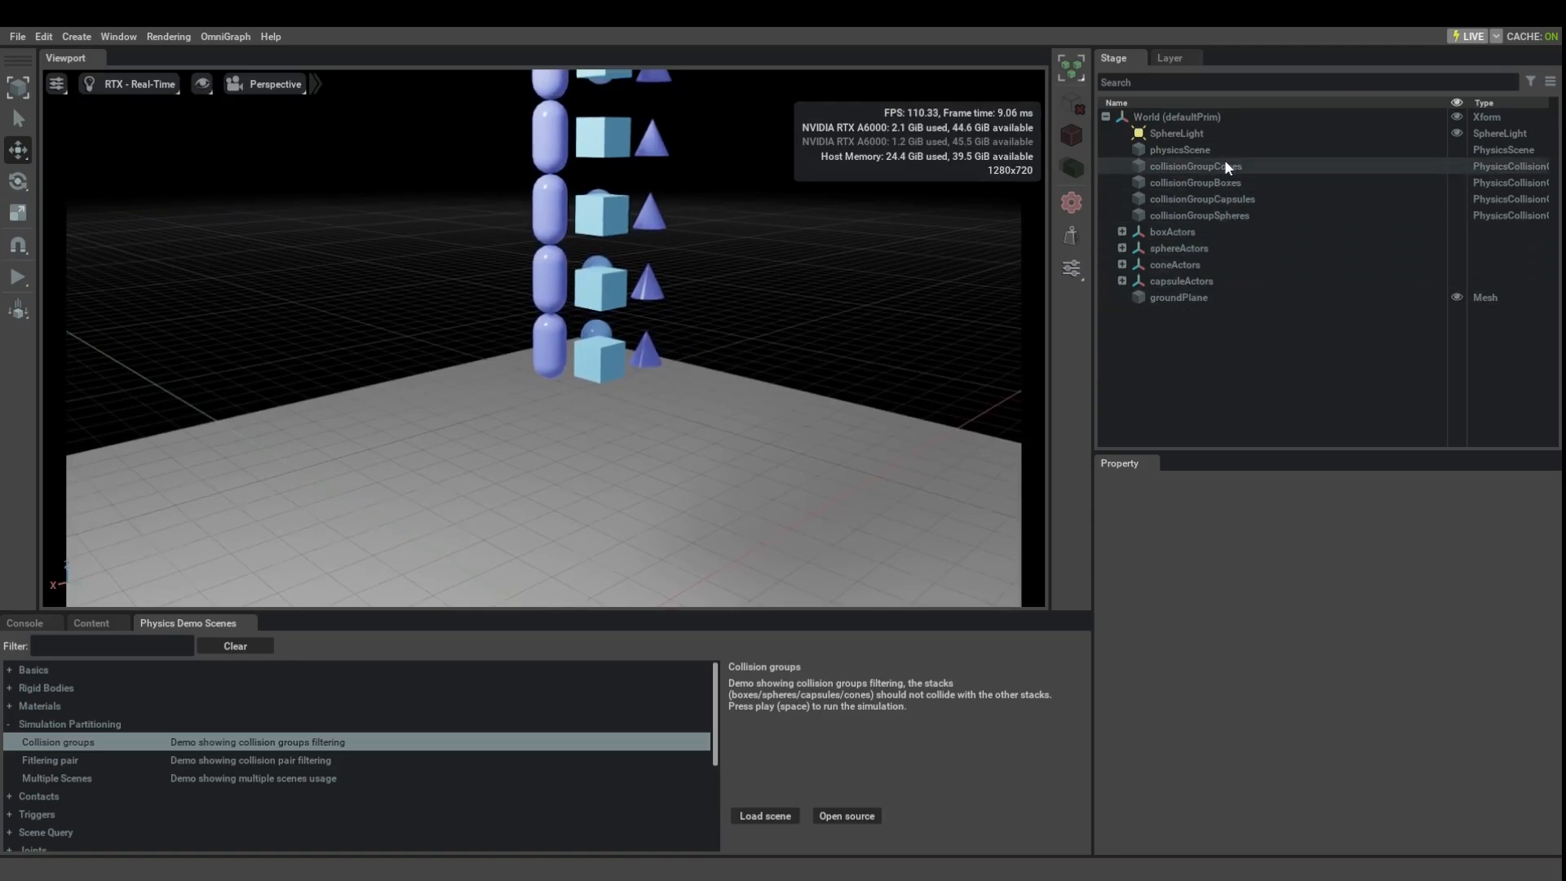
Create a new empty CollisionGroup prim via Create > Physics > Collision Group.
{"action": "left_click", "coordinate": [1201, 215]}
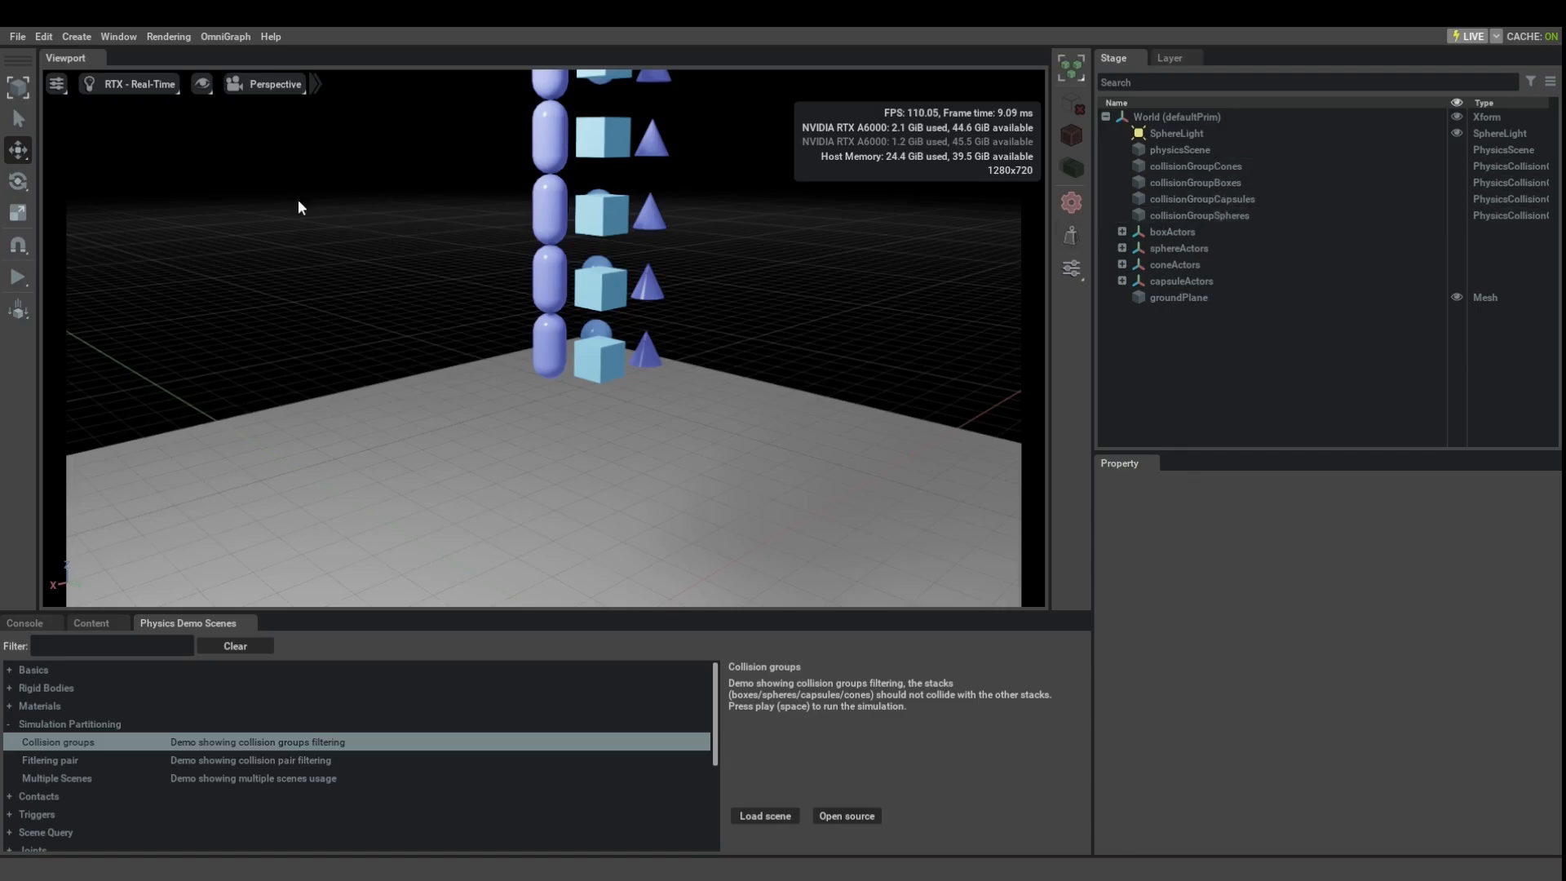
{"action": "left_click", "coordinate": [77, 37]}
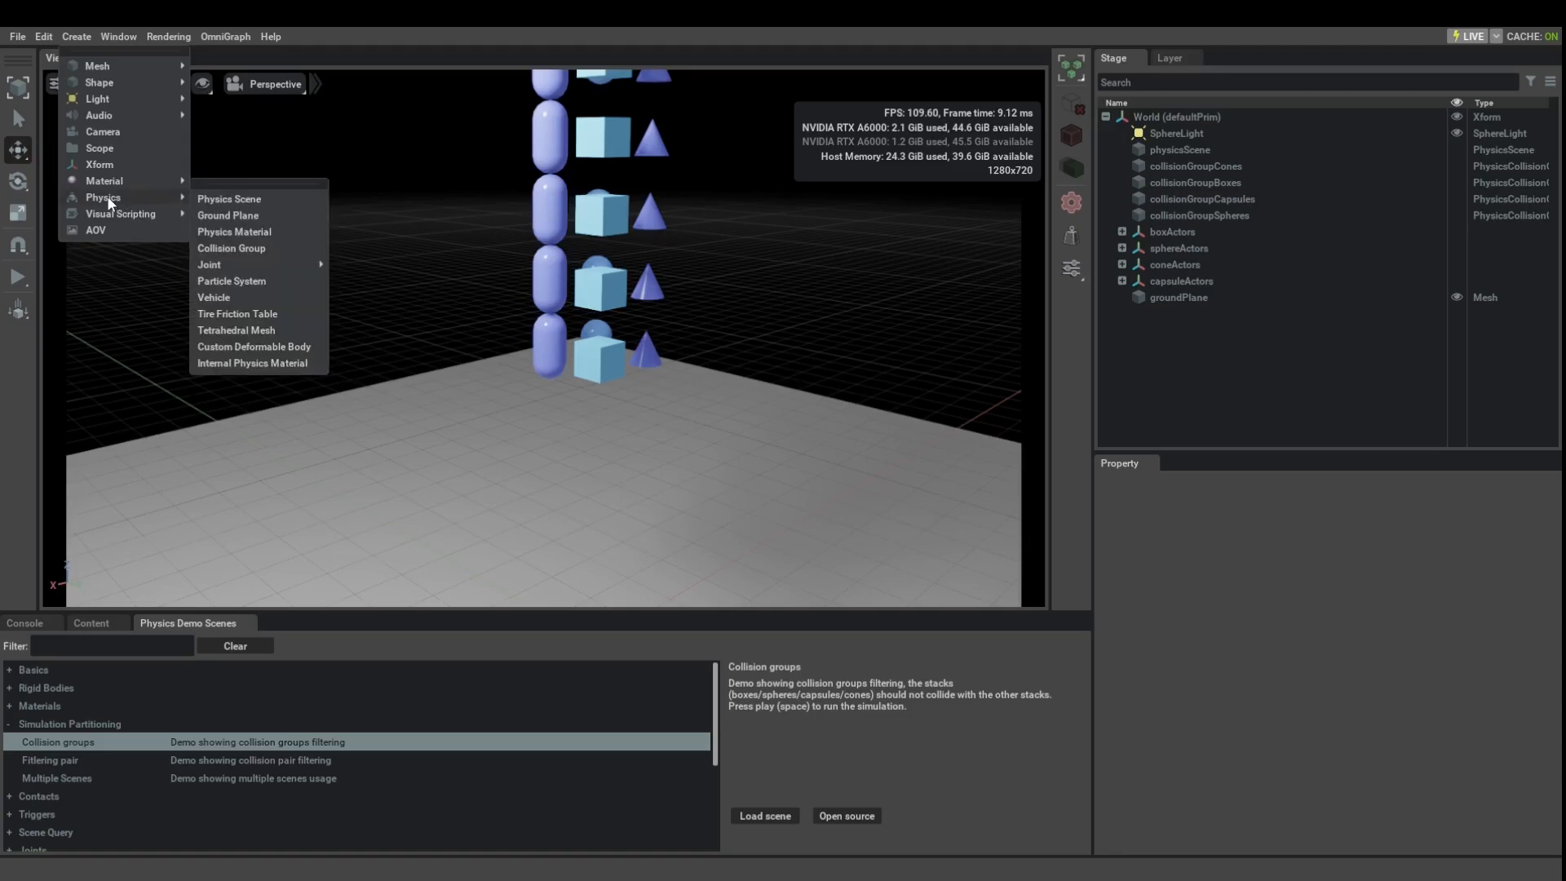
{"action": "mouse_move", "coordinate": [270, 250]}
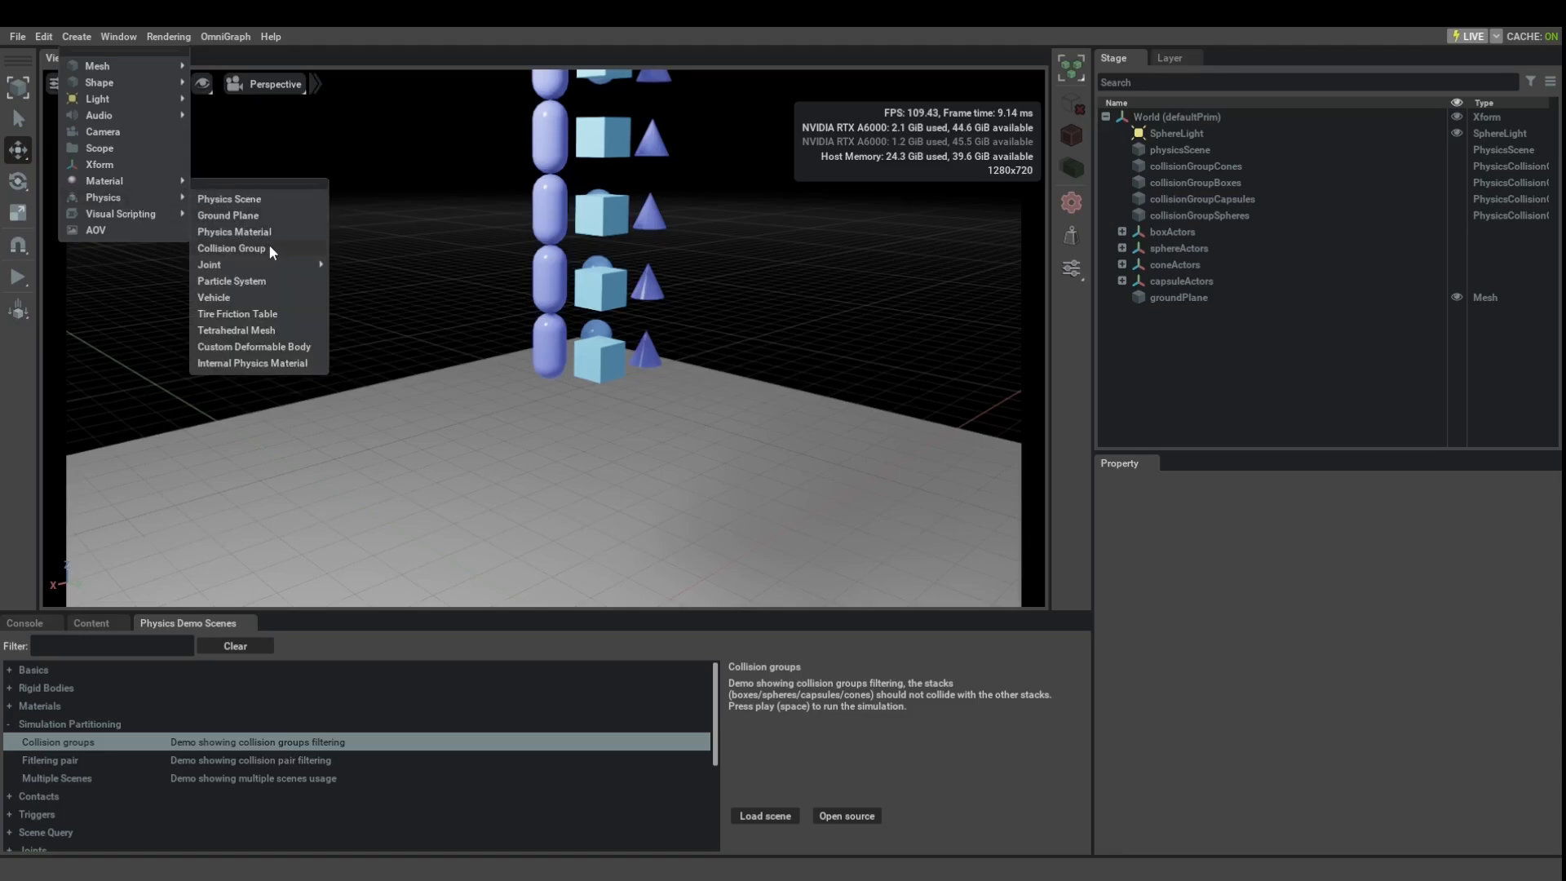
{"action": "left_click", "coordinate": [231, 248]}
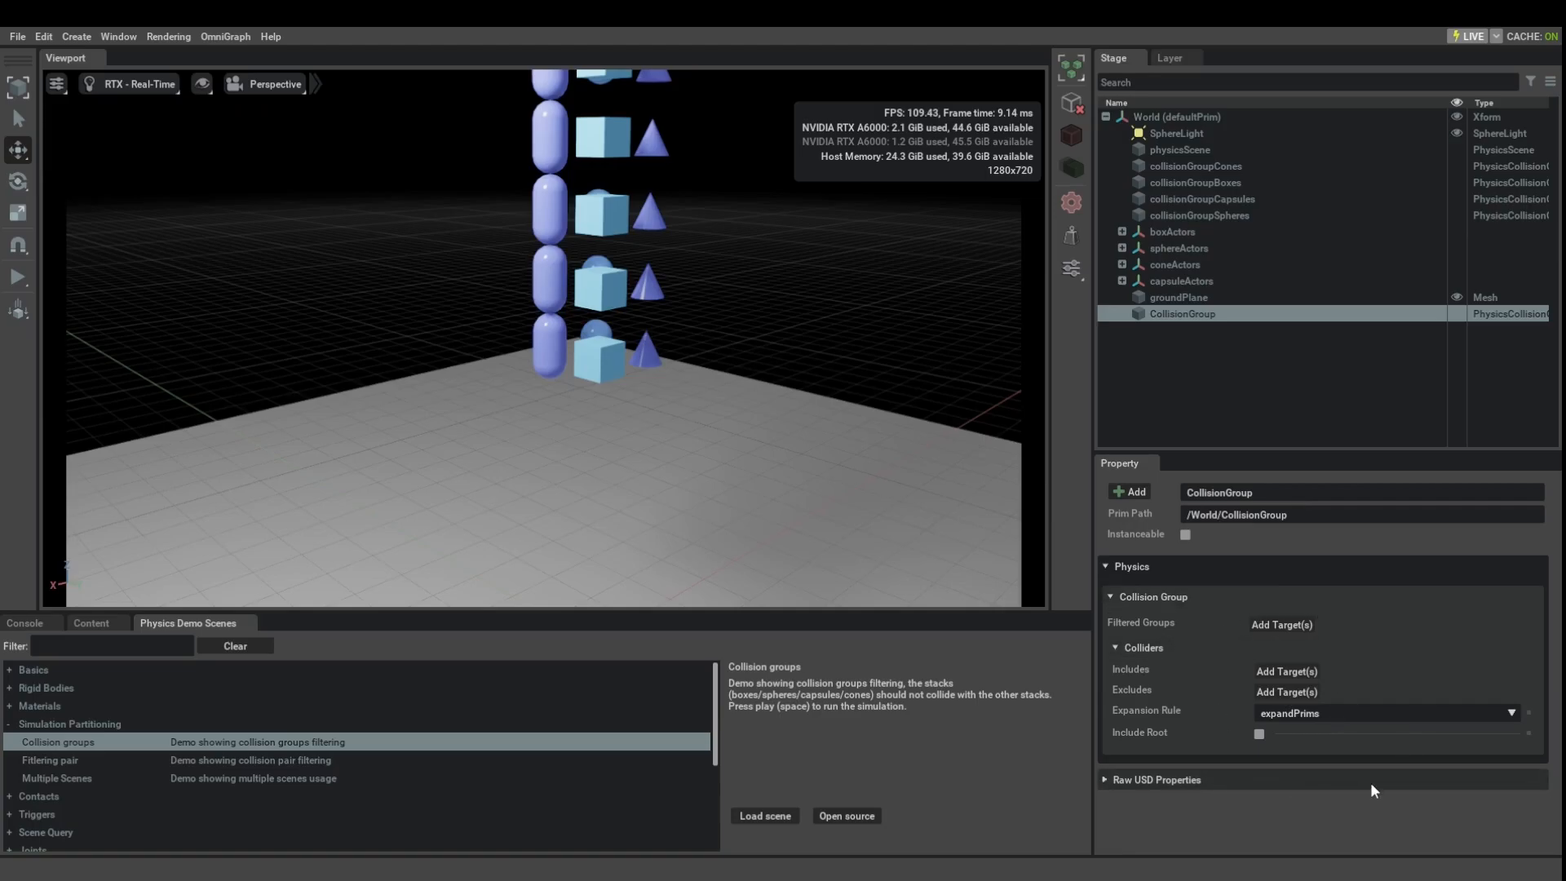
{"action": "mouse_move", "coordinate": [1165, 638]}
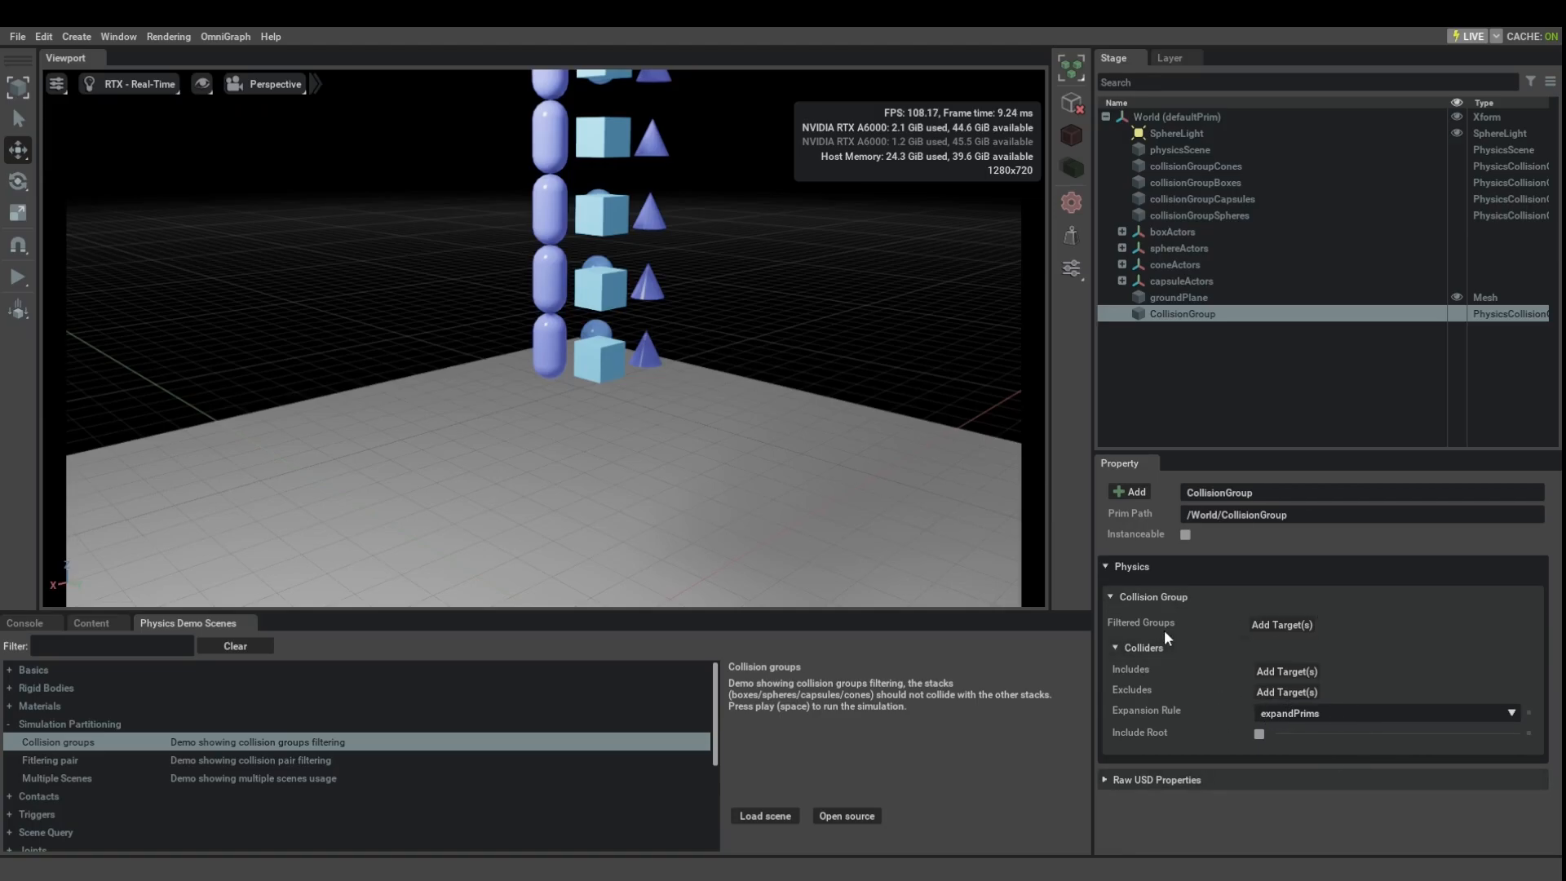
{"action": "mouse_move", "coordinate": [1248, 627]}
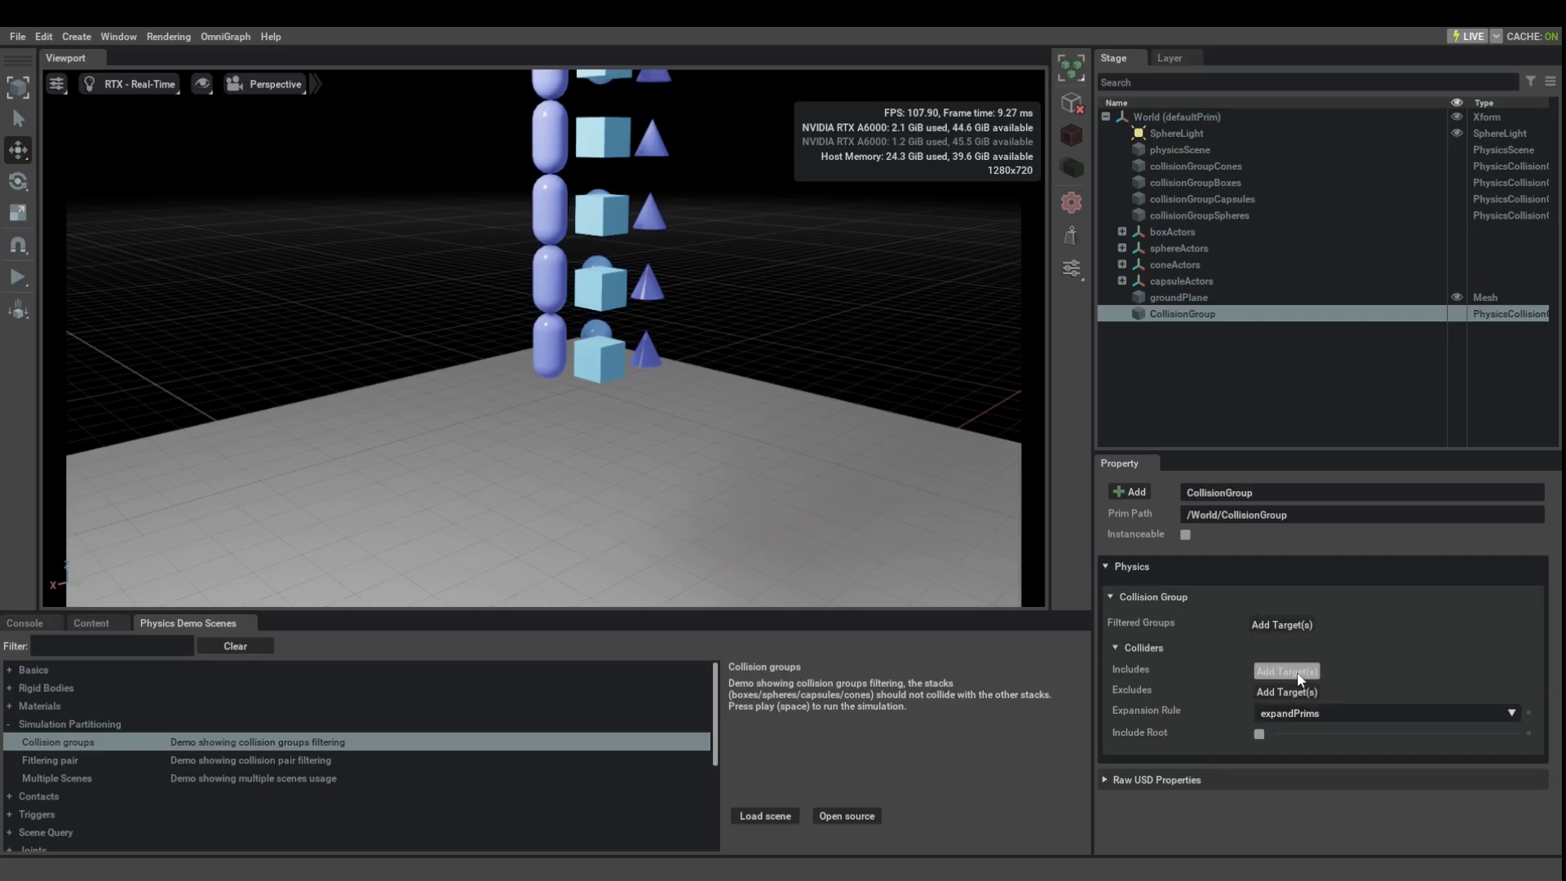
{"action": "mouse_move", "coordinate": [1162, 676]}
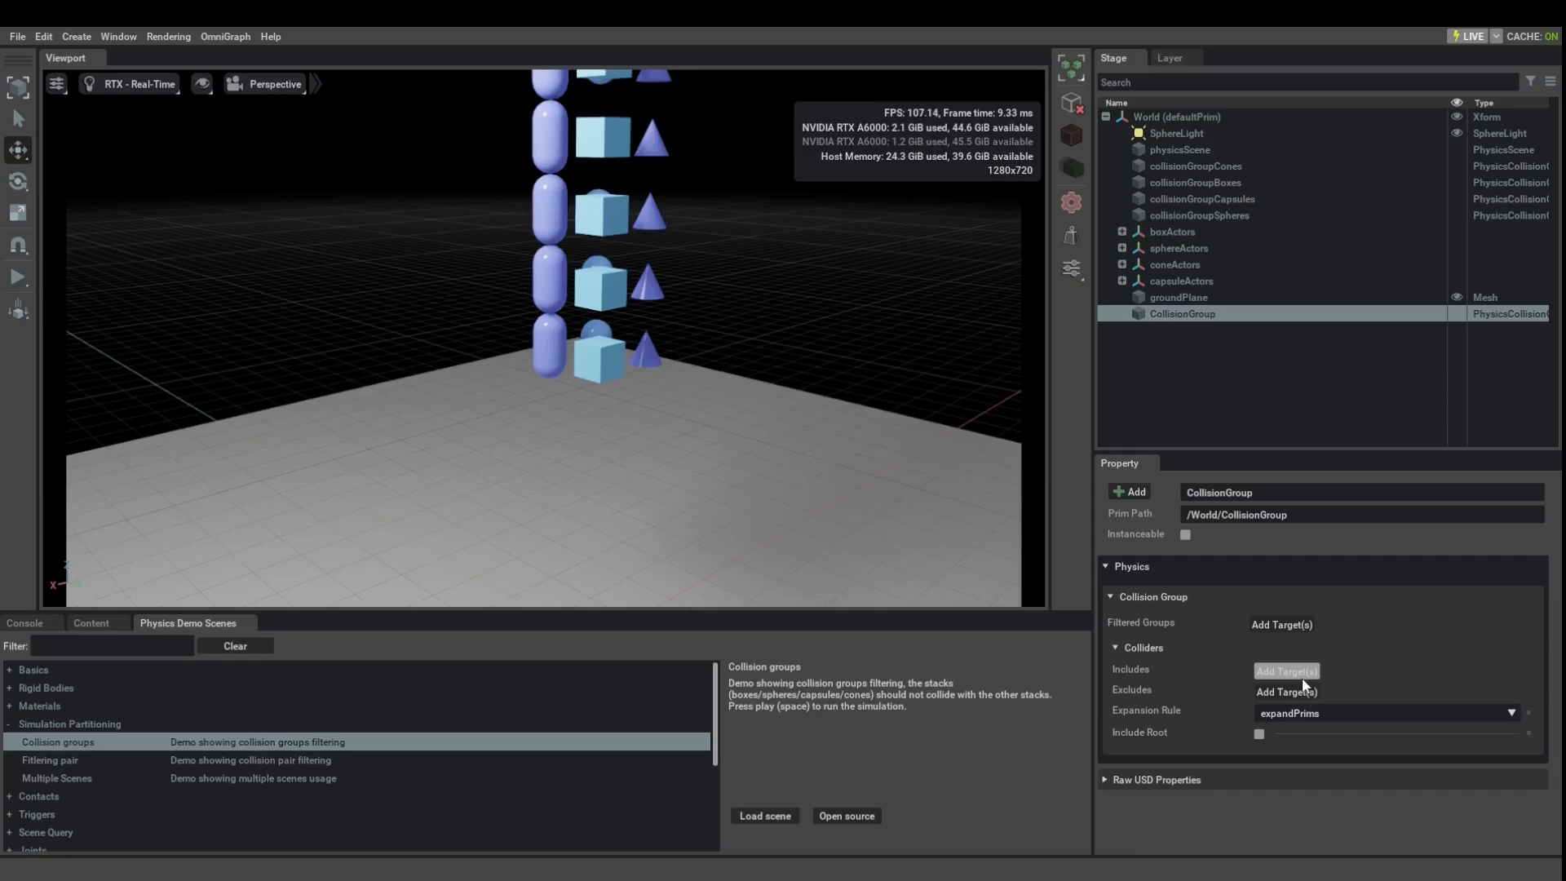
{"action": "mouse_move", "coordinate": [1238, 658]}
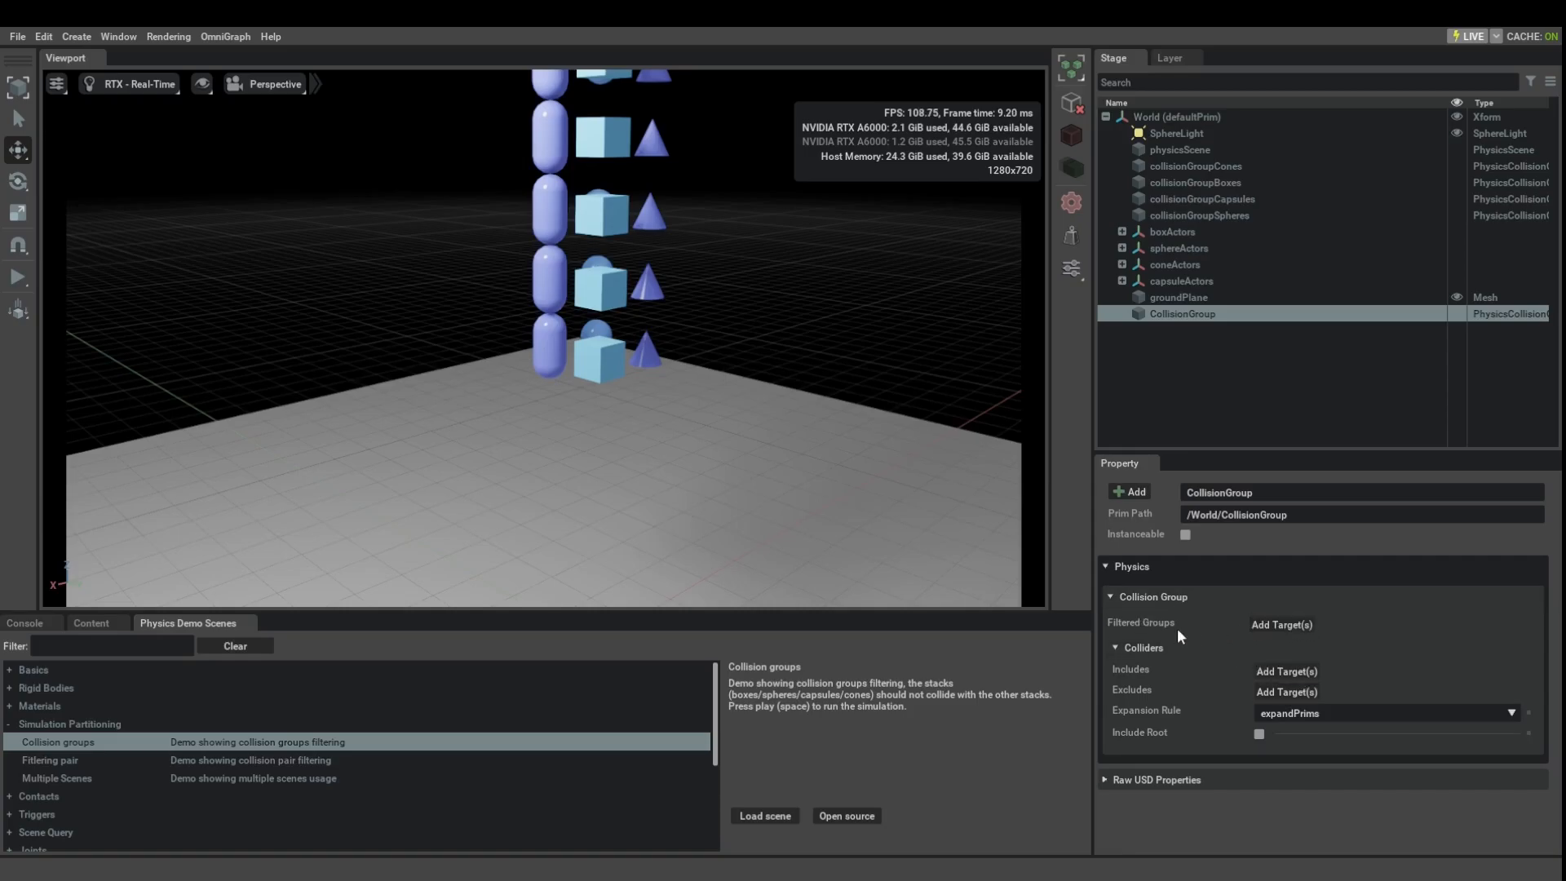
{"action": "mouse_move", "coordinate": [1464, 671]}
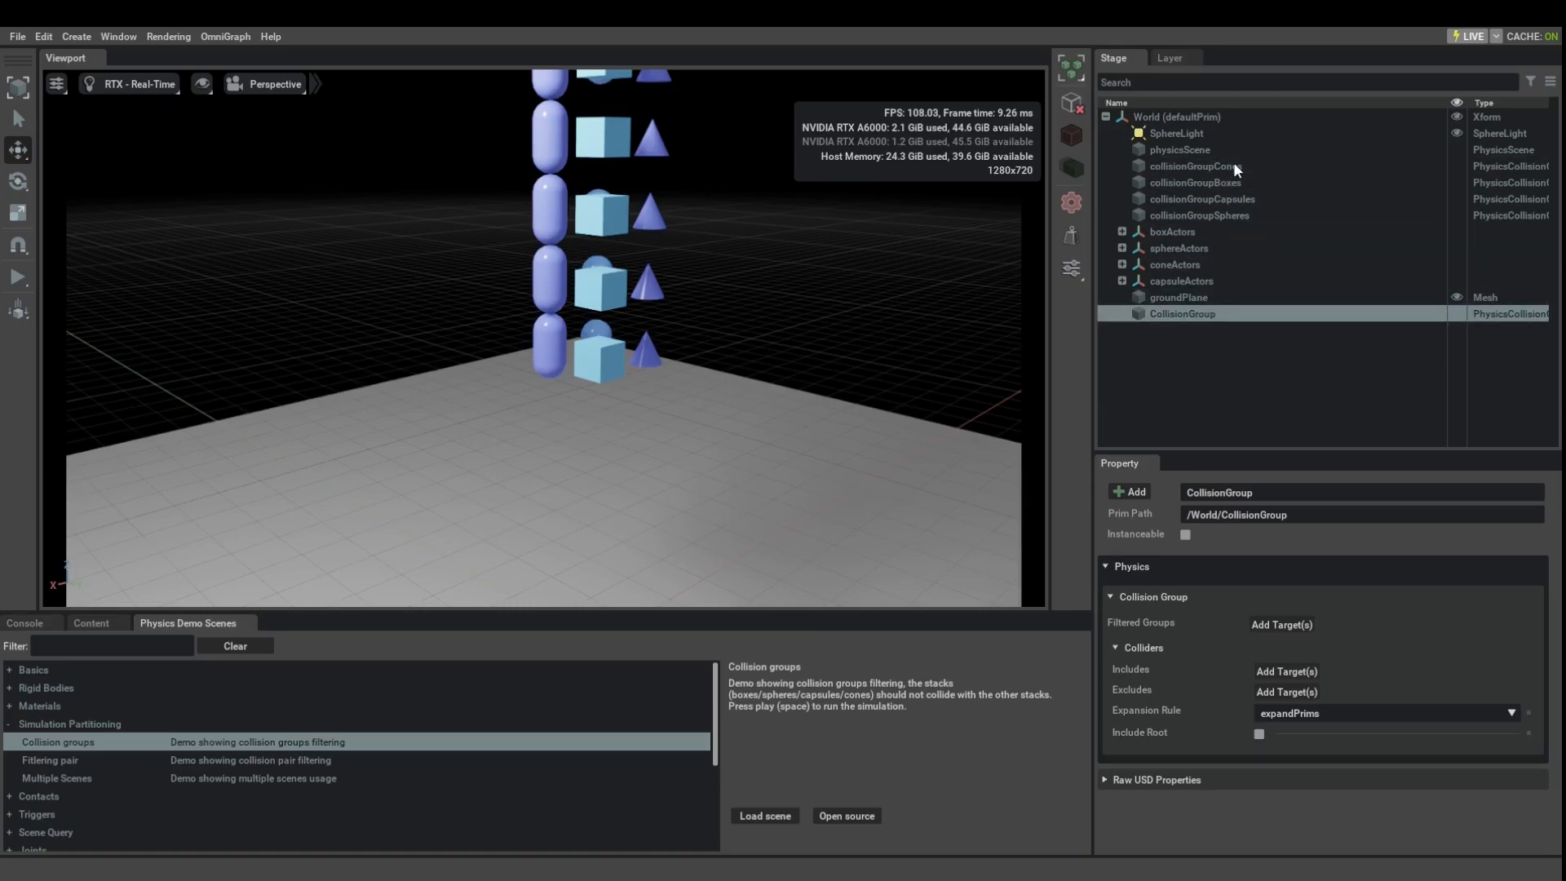
Inspect collisionGroupCones and its coneActors members in the Stage and Property panels.
{"action": "left_click", "coordinate": [1195, 166]}
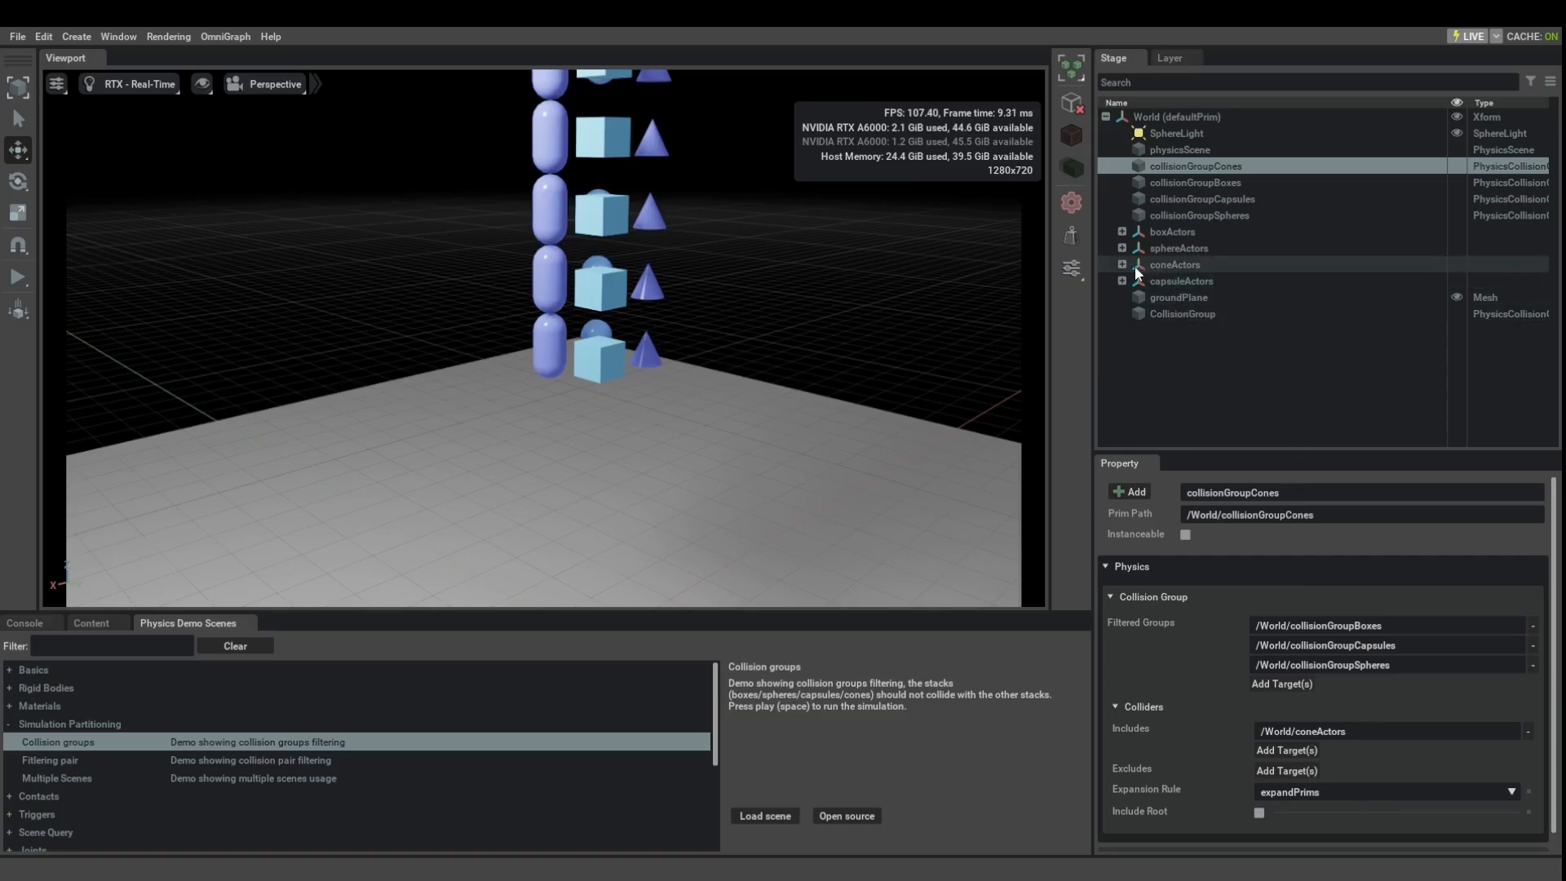
{"action": "left_click", "coordinate": [1176, 264]}
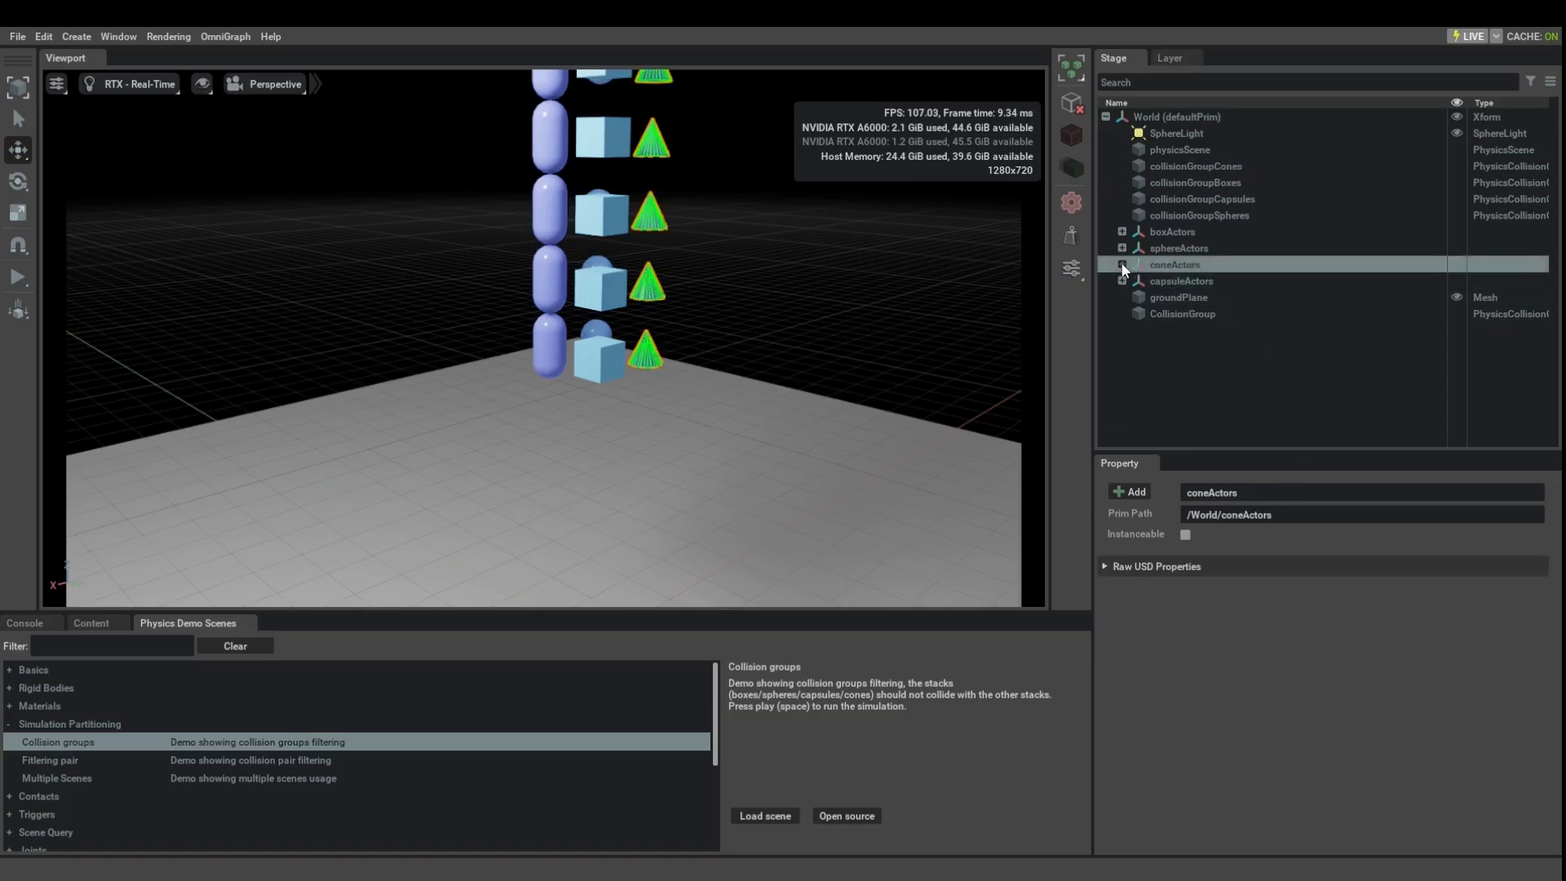
{"action": "left_click", "coordinate": [1123, 264]}
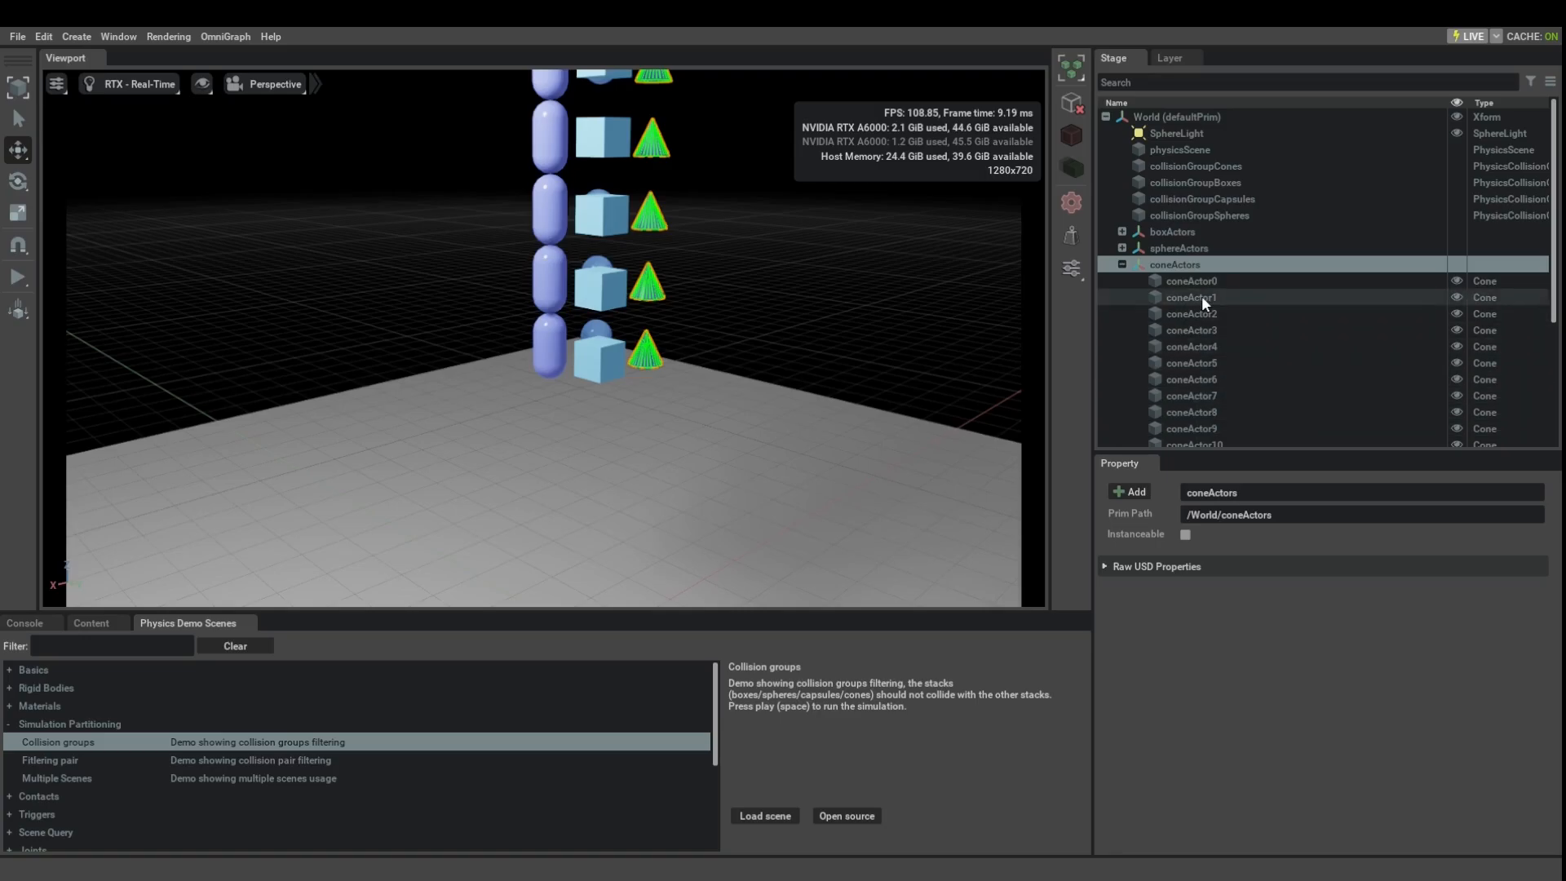
{"action": "left_click", "coordinate": [1122, 265]}
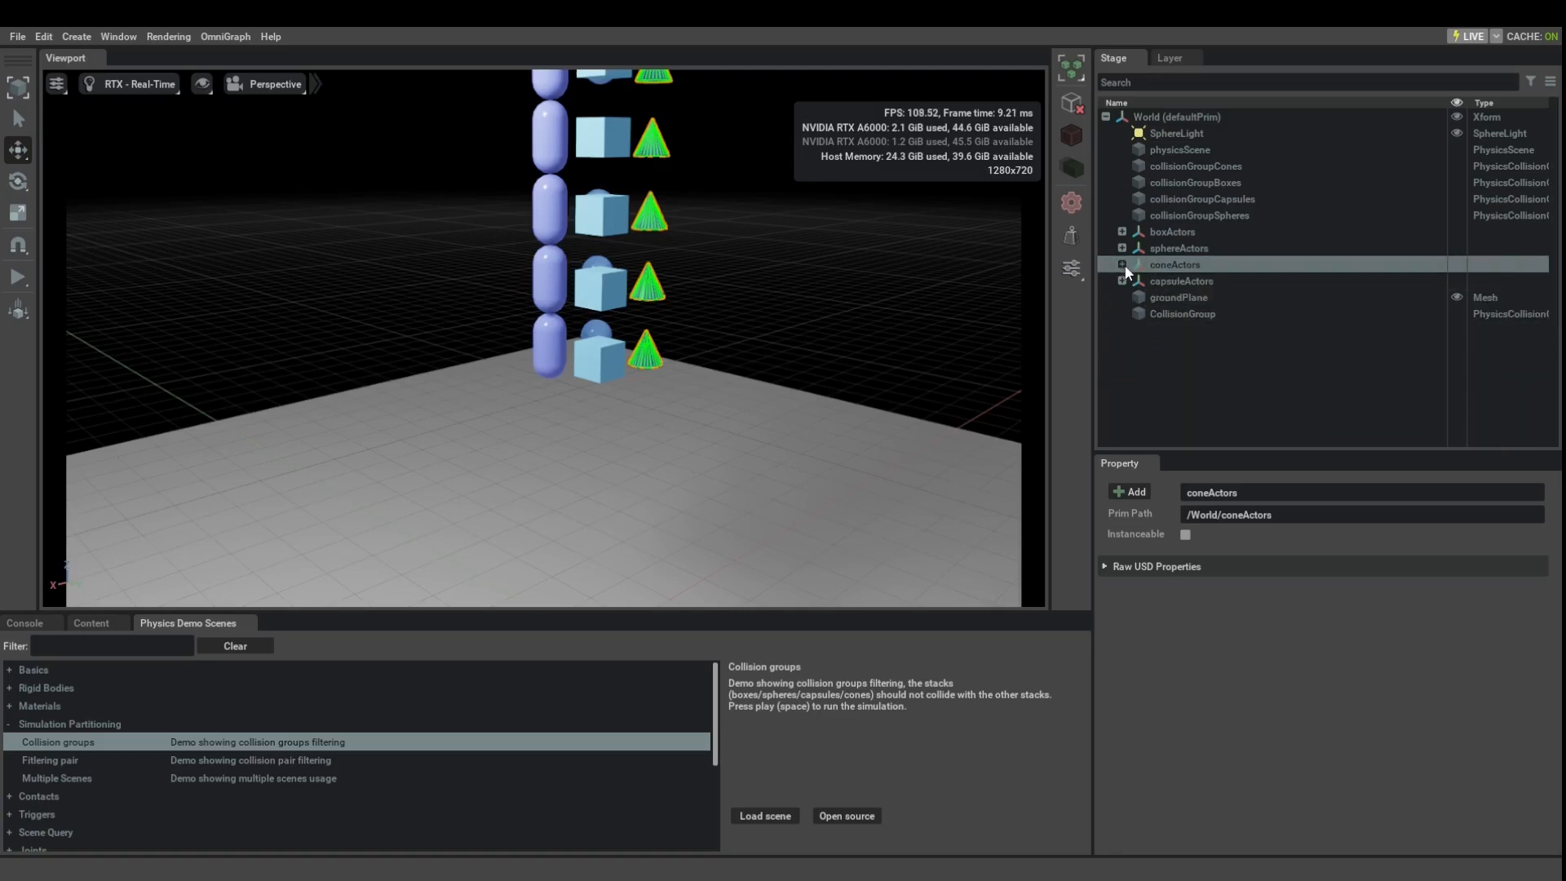
{"action": "left_click", "coordinate": [1196, 165]}
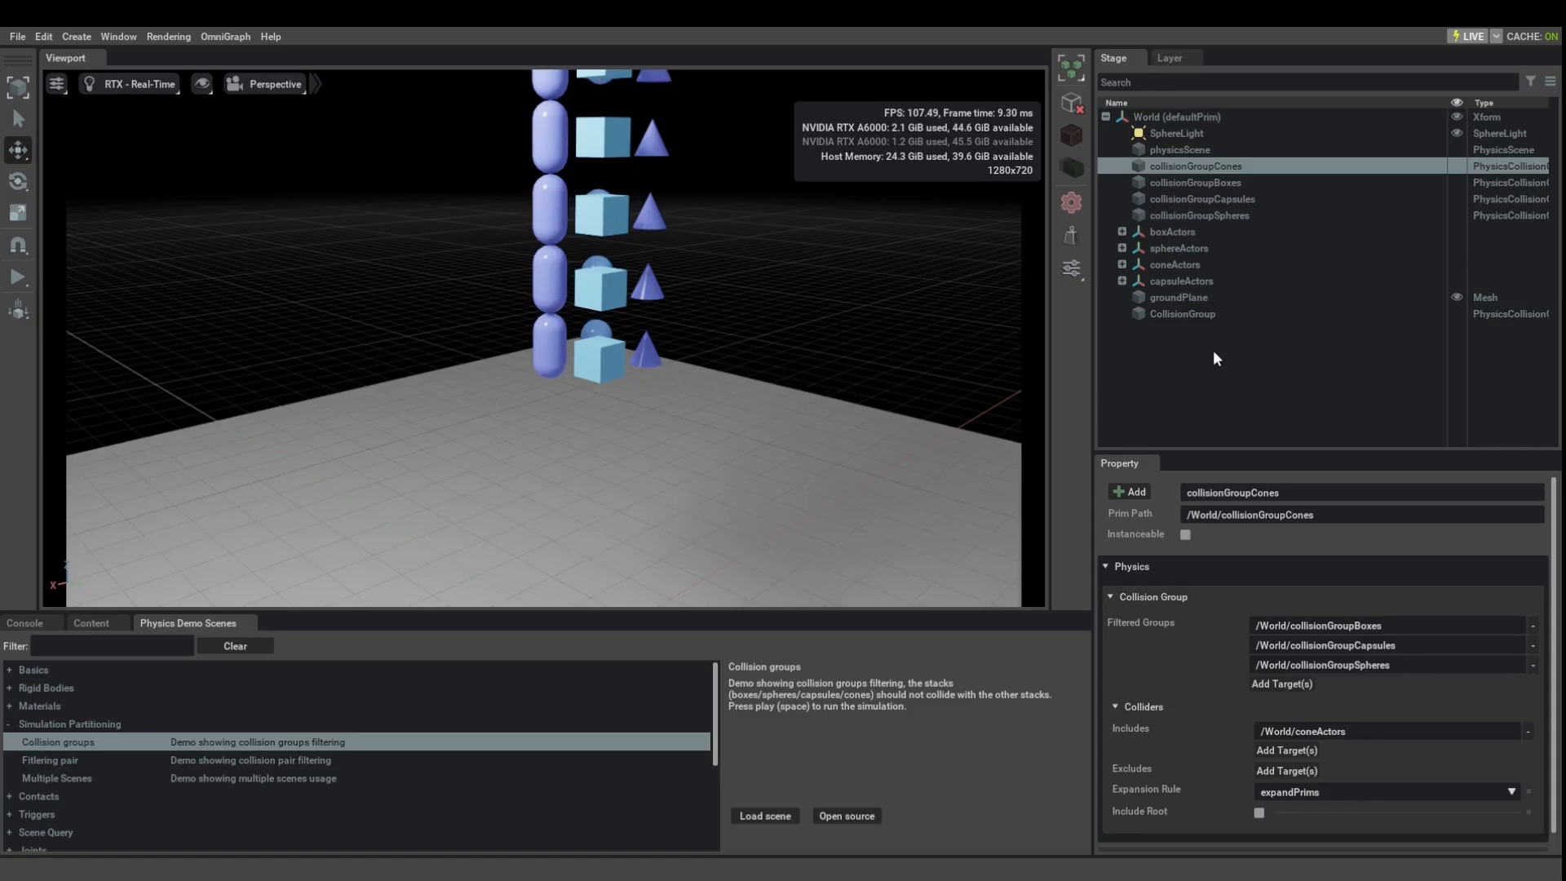
{"action": "mouse_move", "coordinate": [1180, 281]}
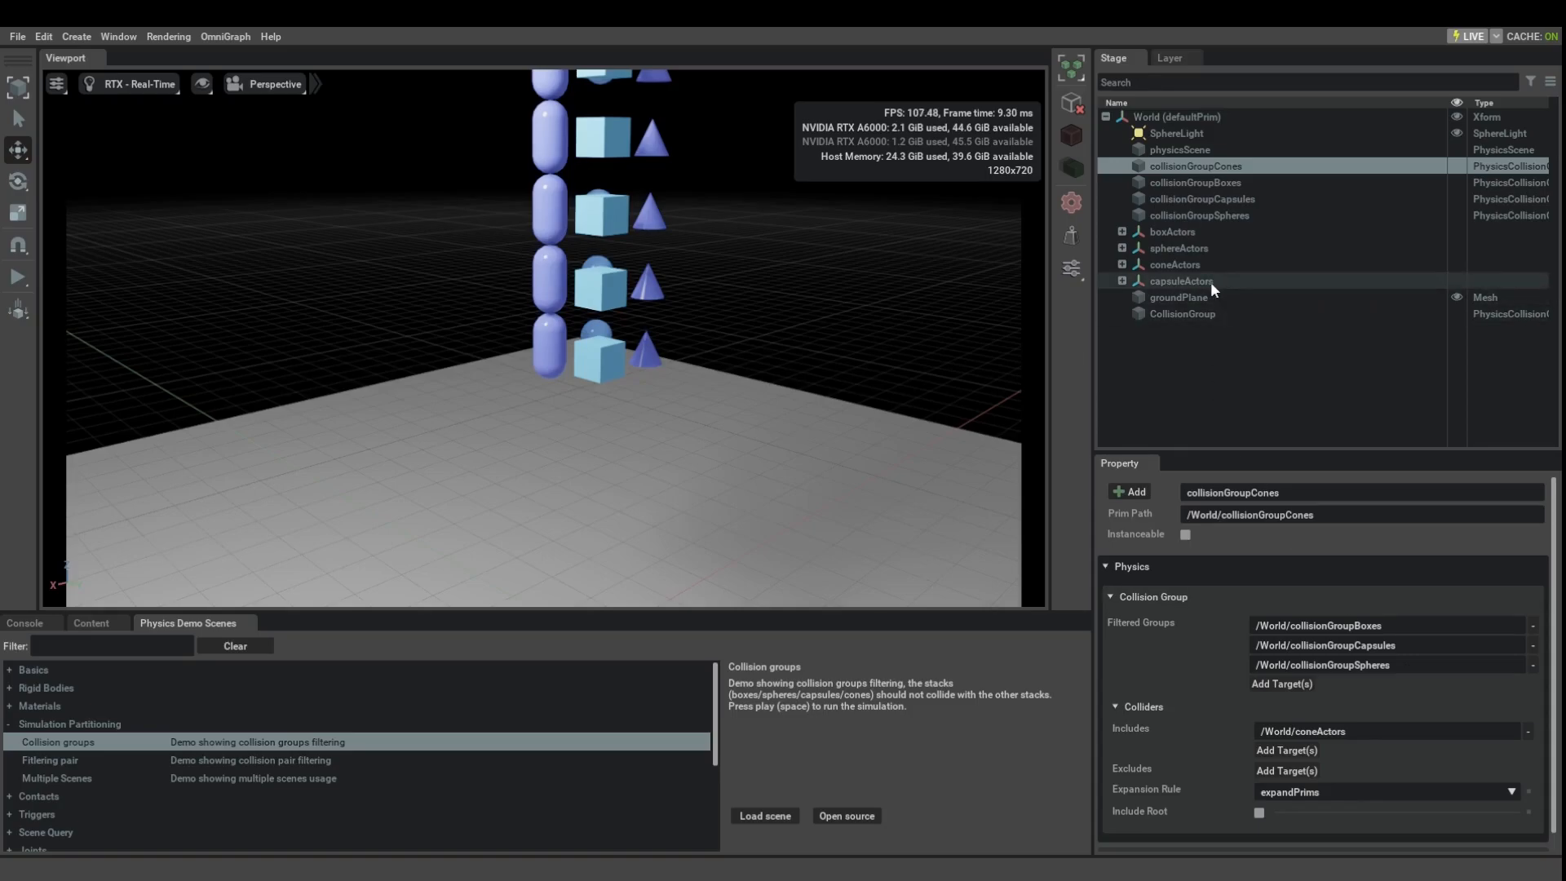
Compare the Filtered Groups of the capsules, cones and boxes collision groups, ending on collisionGroupBoxes.
{"action": "left_click", "coordinate": [1202, 197]}
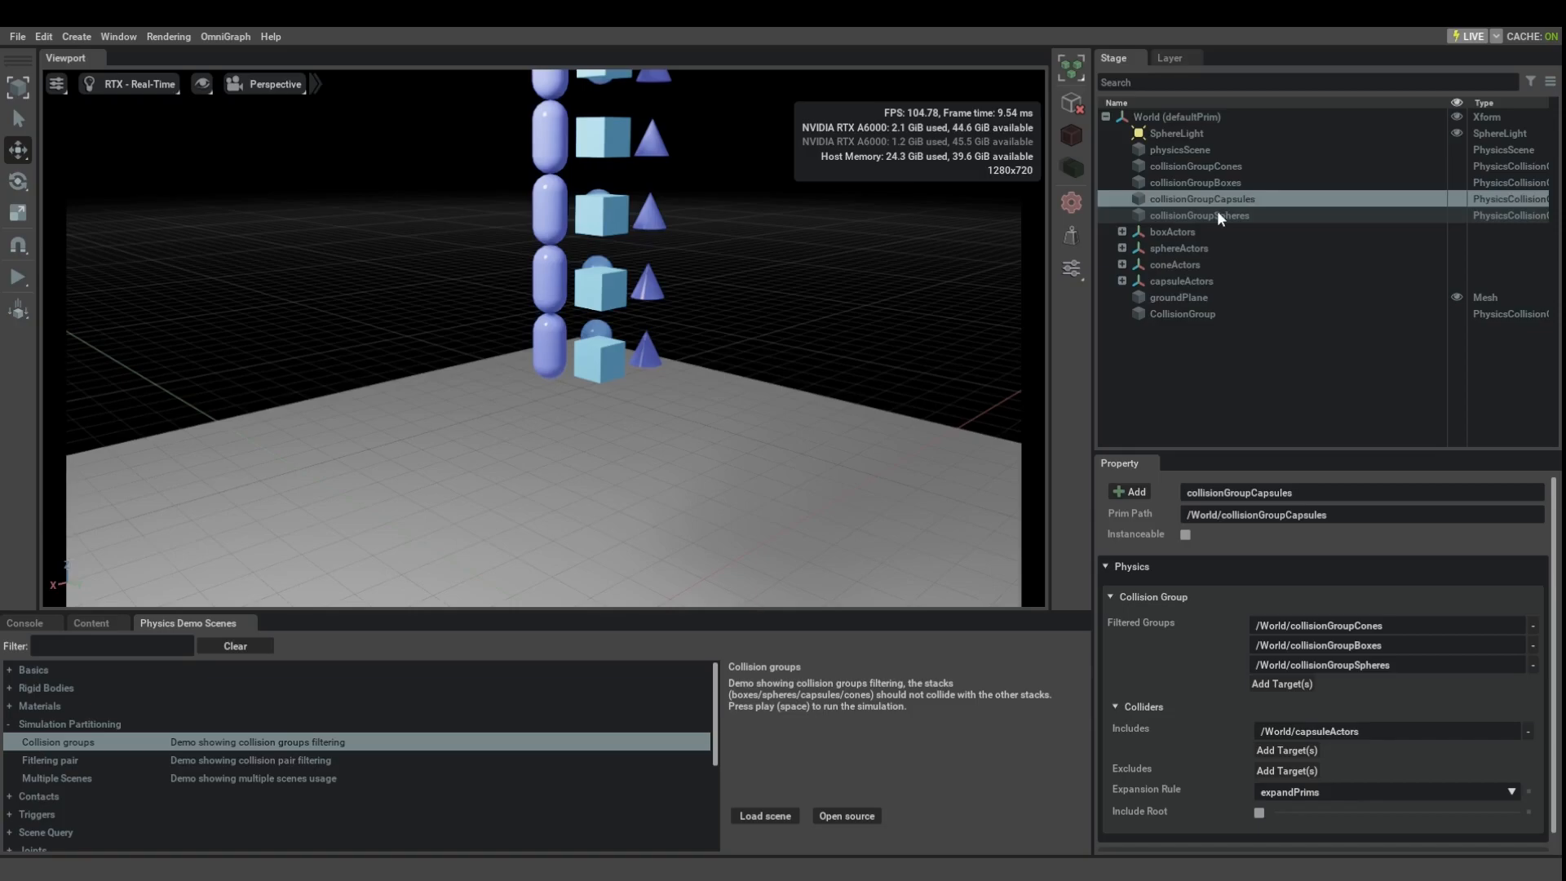
{"action": "left_click", "coordinate": [1194, 182]}
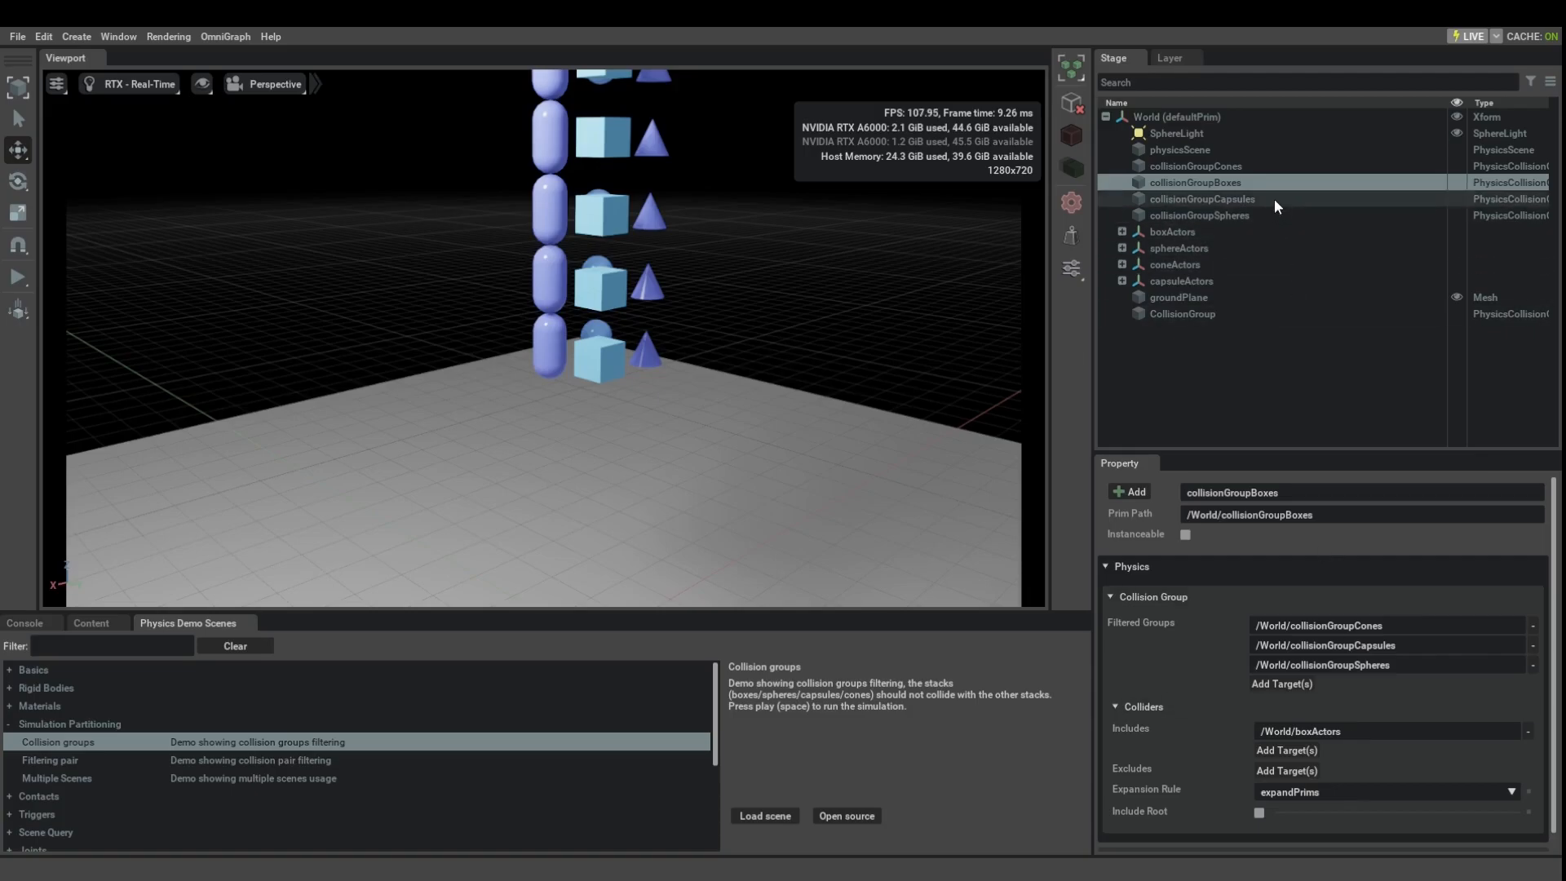
{"action": "left_click", "coordinate": [1202, 199]}
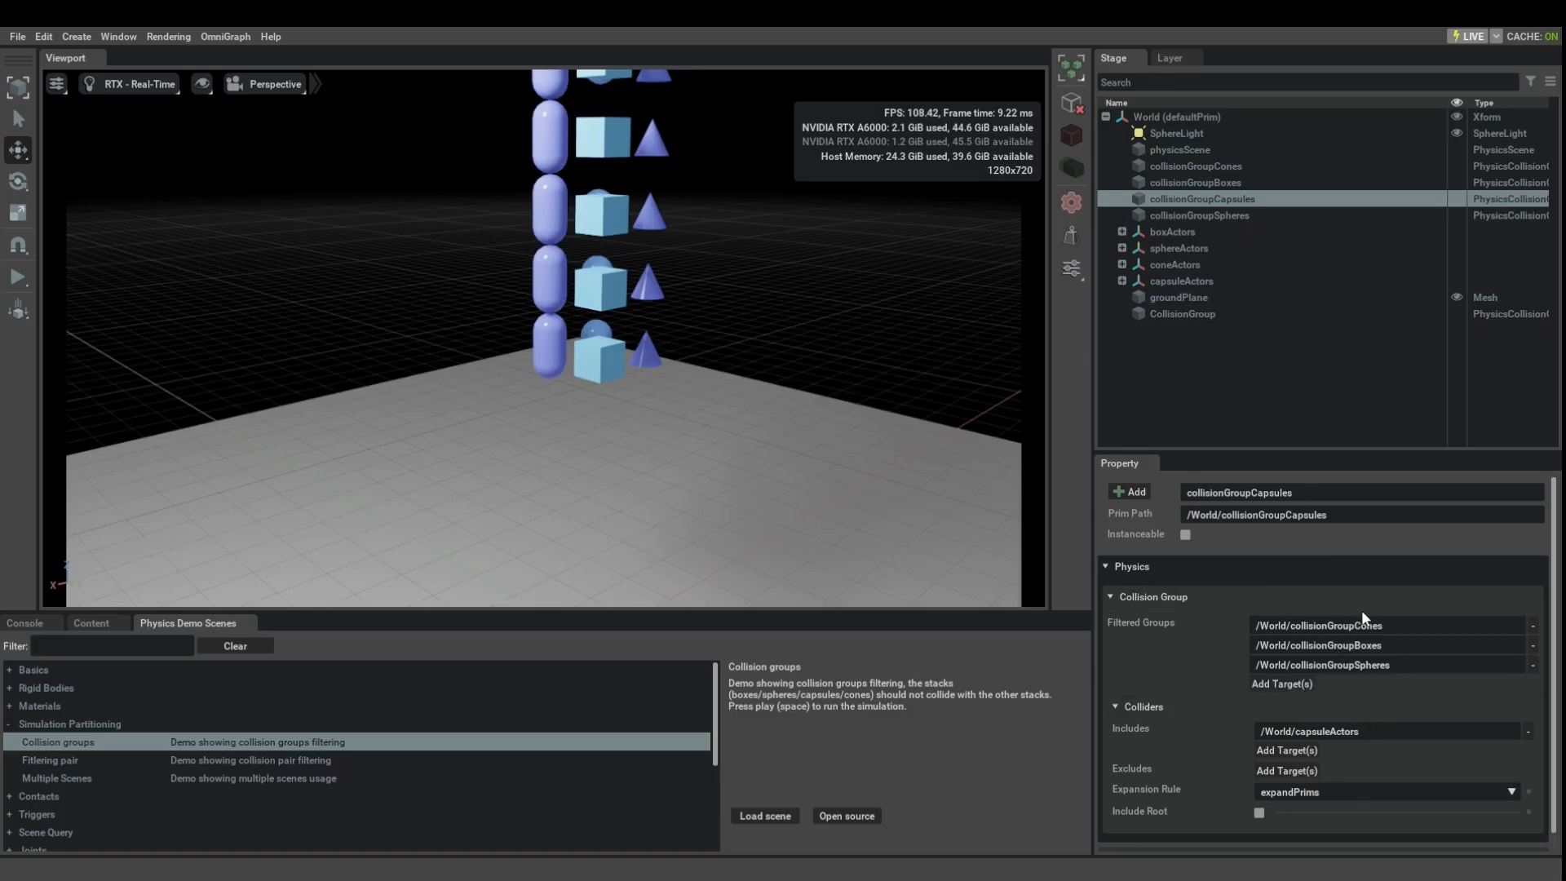
{"action": "mouse_move", "coordinate": [1358, 687]}
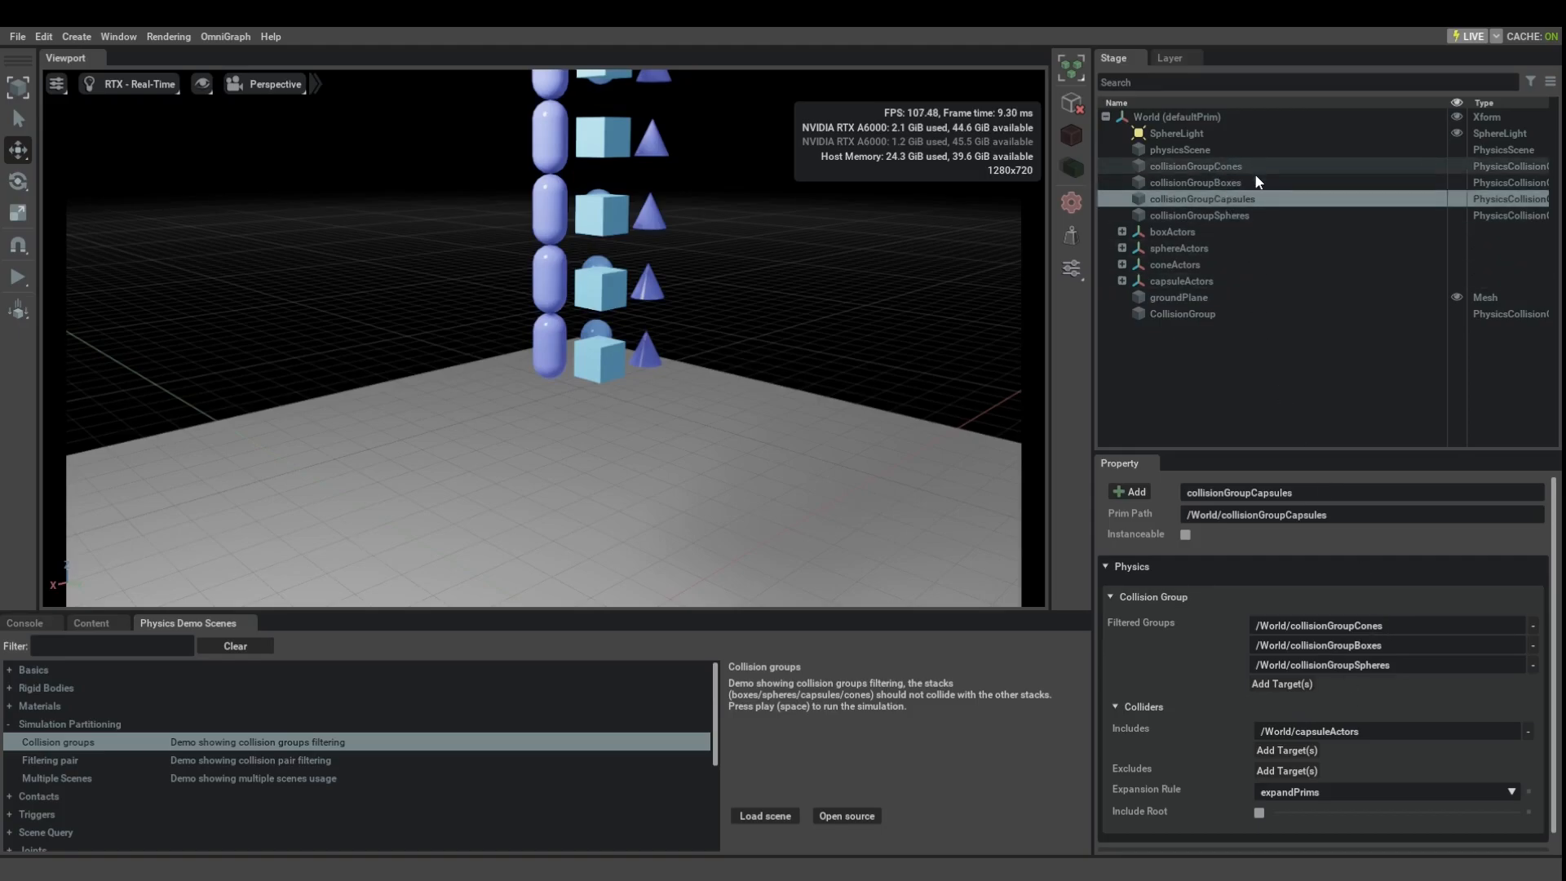
{"action": "left_click", "coordinate": [1194, 166]}
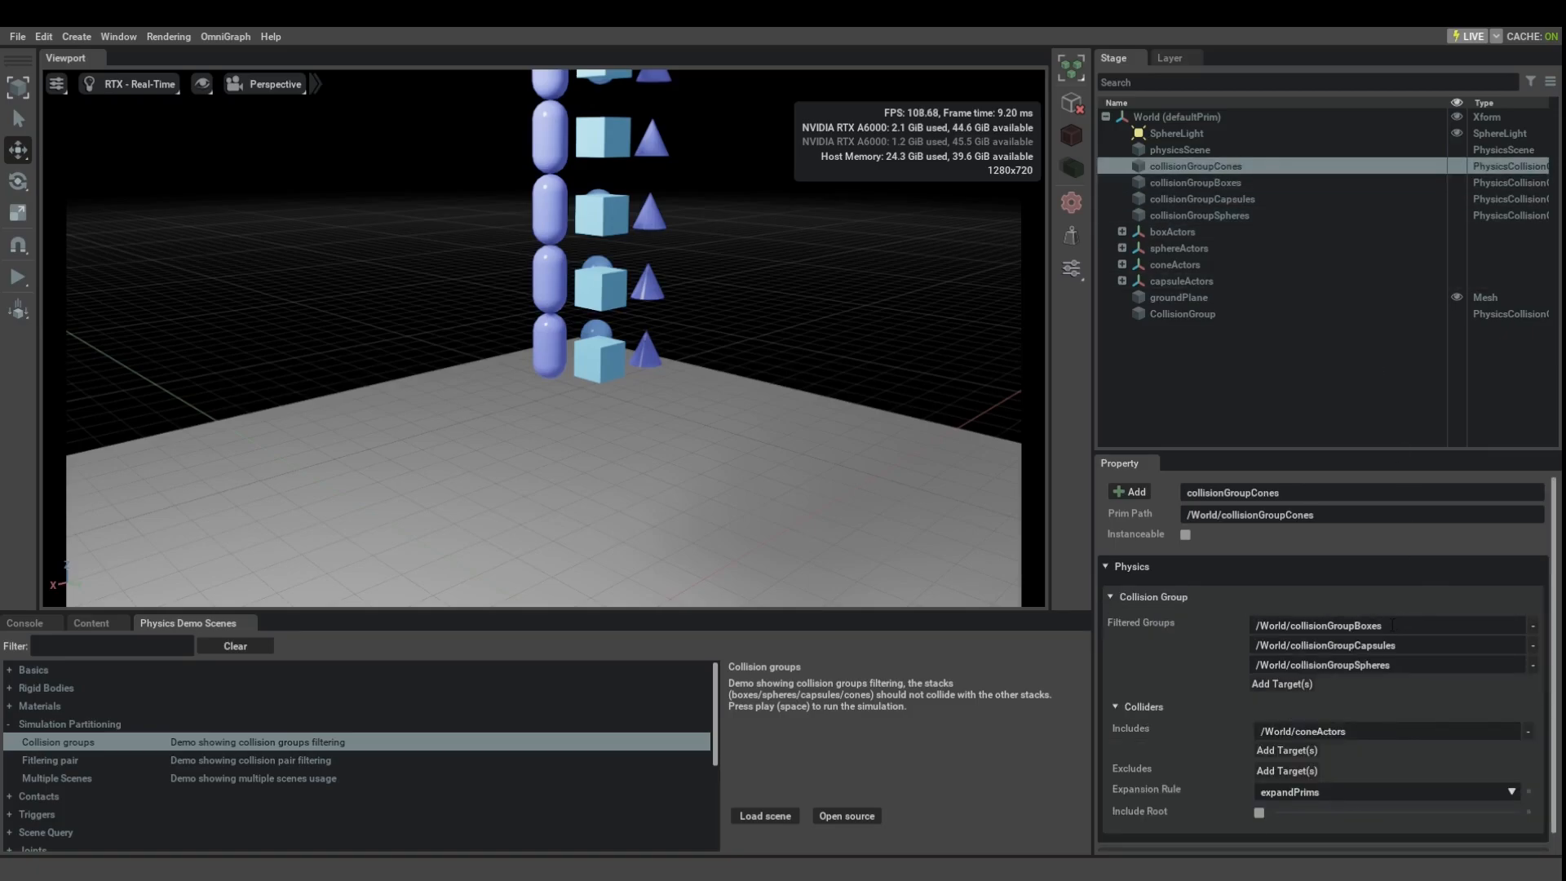
{"action": "left_click", "coordinate": [1196, 182]}
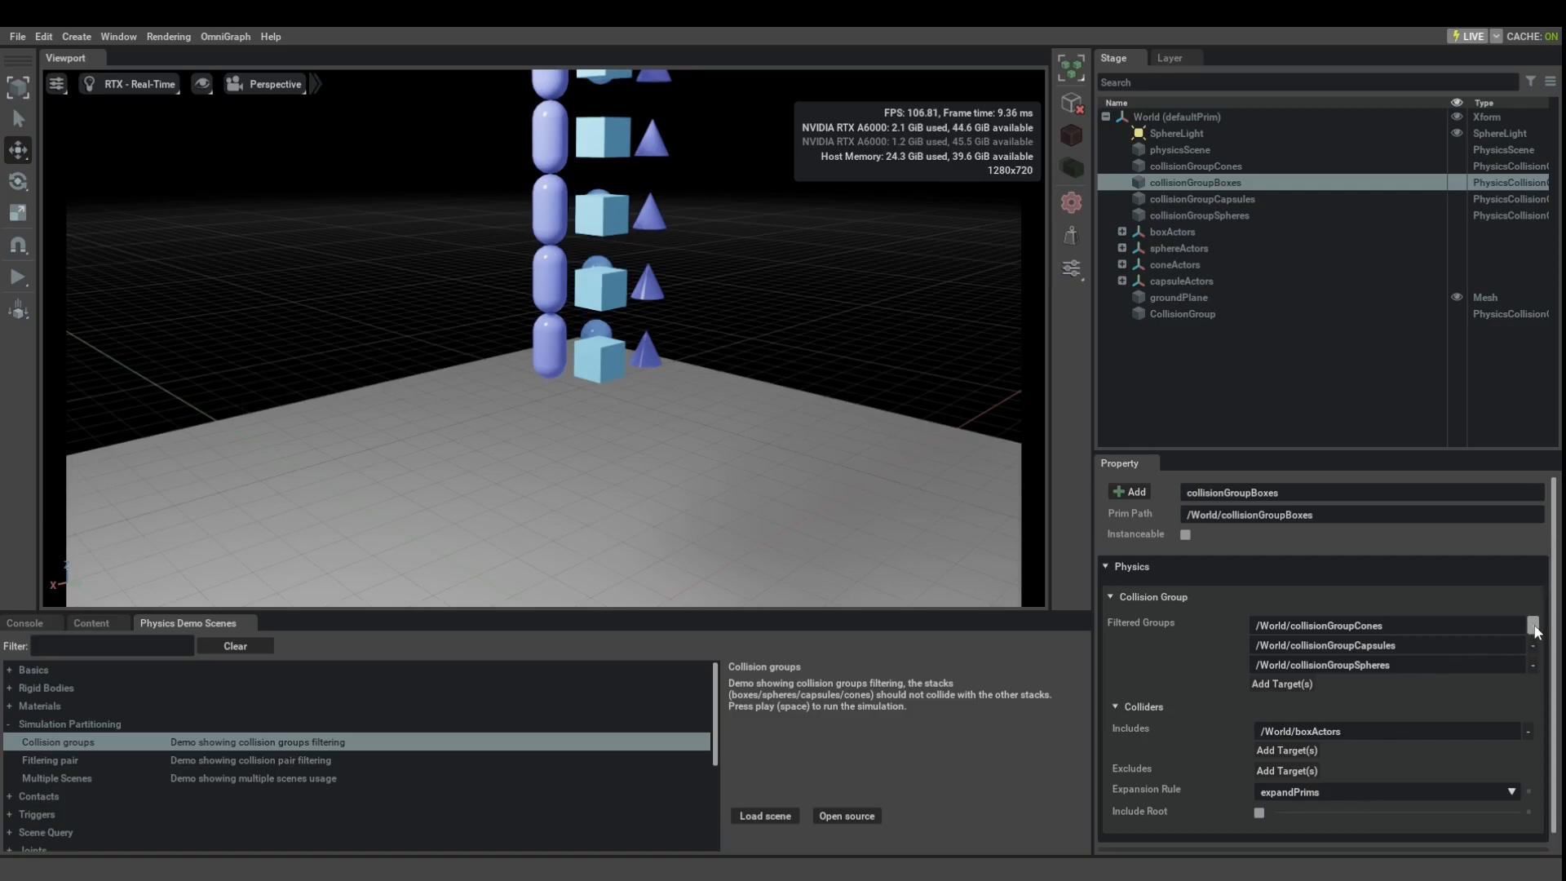
Remove /World/collisionGroupCones from collisionGroupBoxes' Filtered Groups and run the simulation.
{"action": "left_click", "coordinate": [1533, 626]}
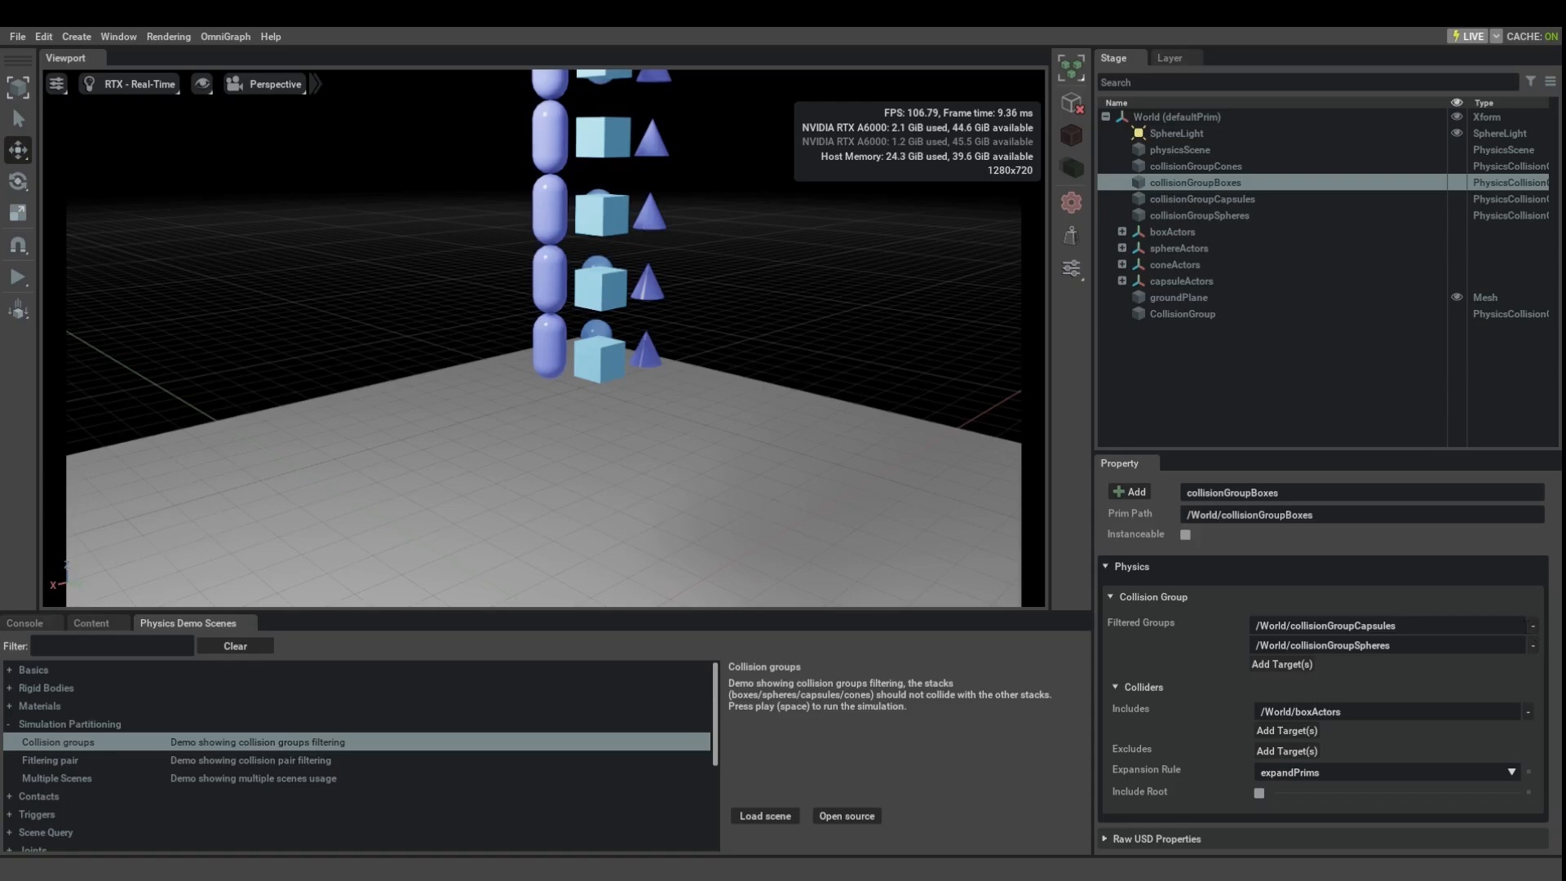
{"action": "mouse_move", "coordinate": [1348, 427]}
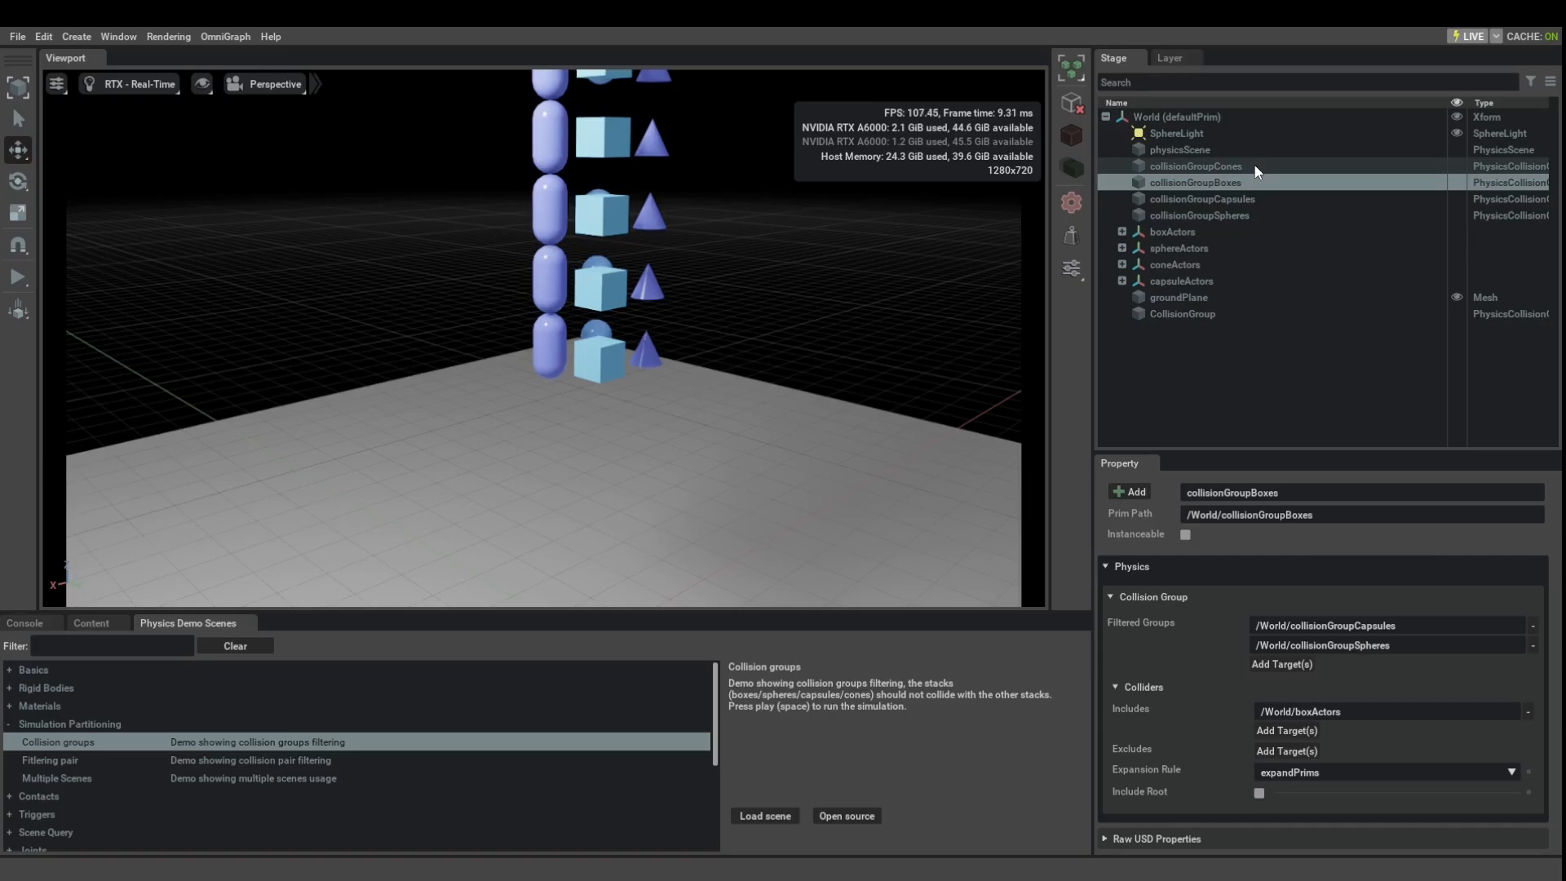
{"action": "left_click", "coordinate": [1196, 166]}
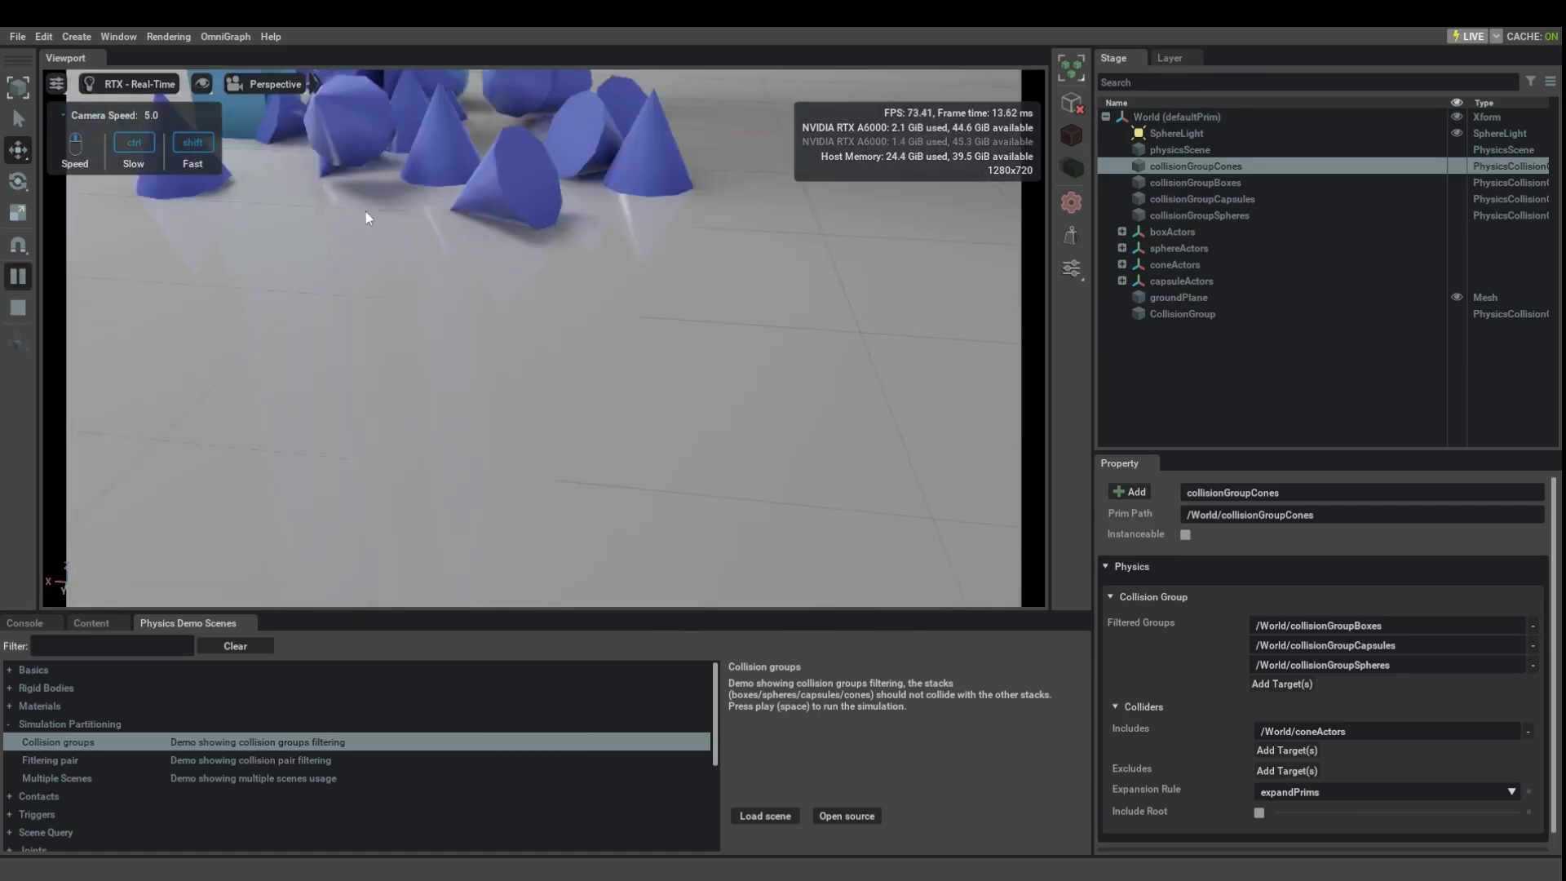
{"action": "key", "text": "space"}
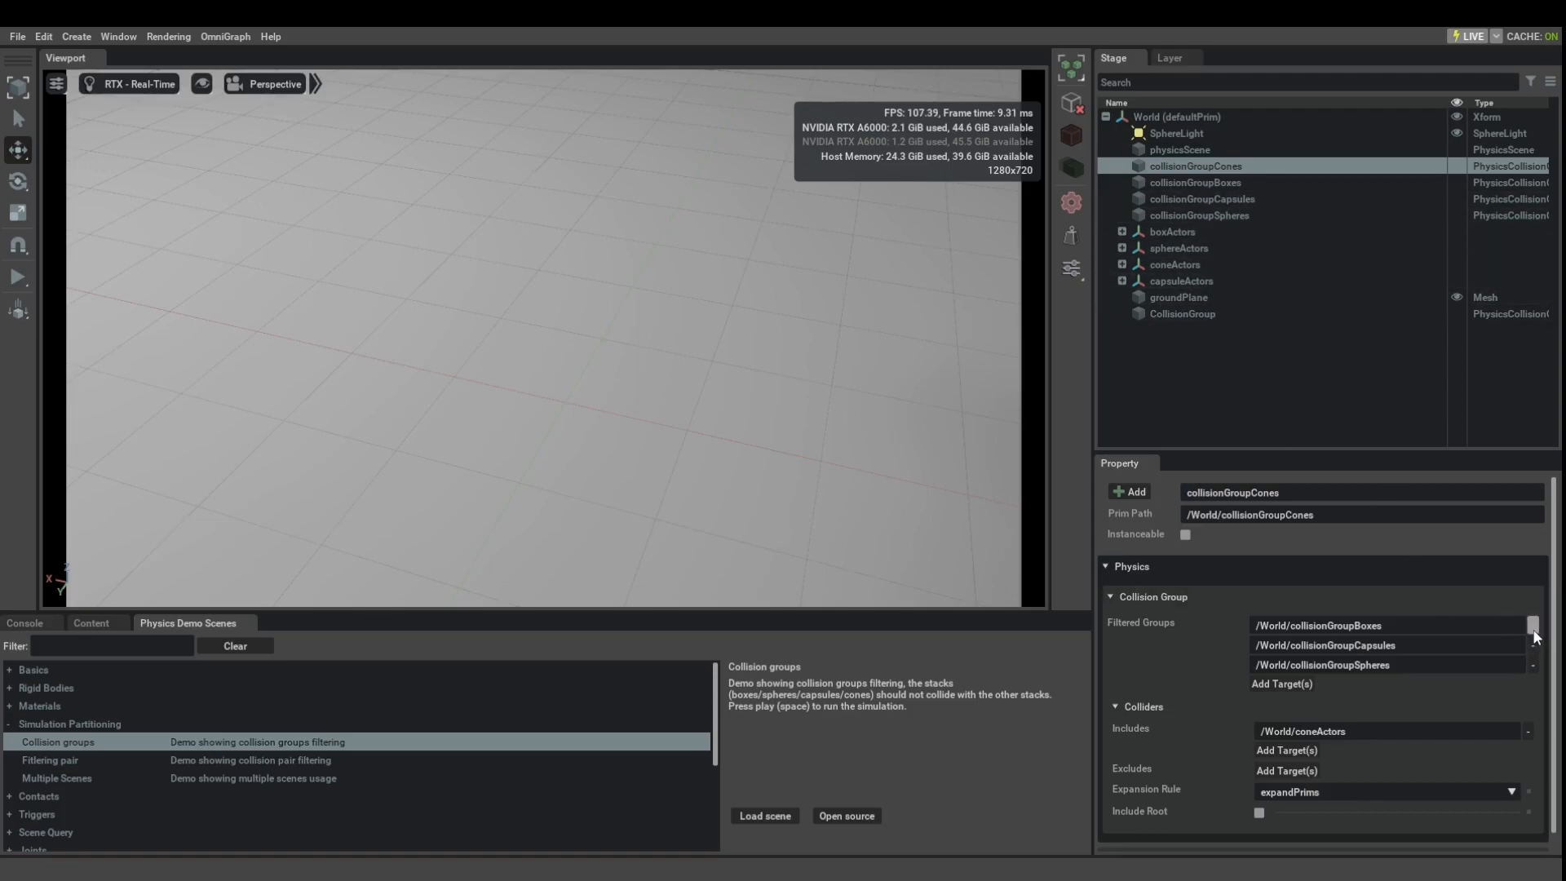
Remove /World/collisionGroupBoxes from collisionGroupCones' Filtered Groups, simulate and push a box into the cones.
{"action": "left_click", "coordinate": [1532, 626]}
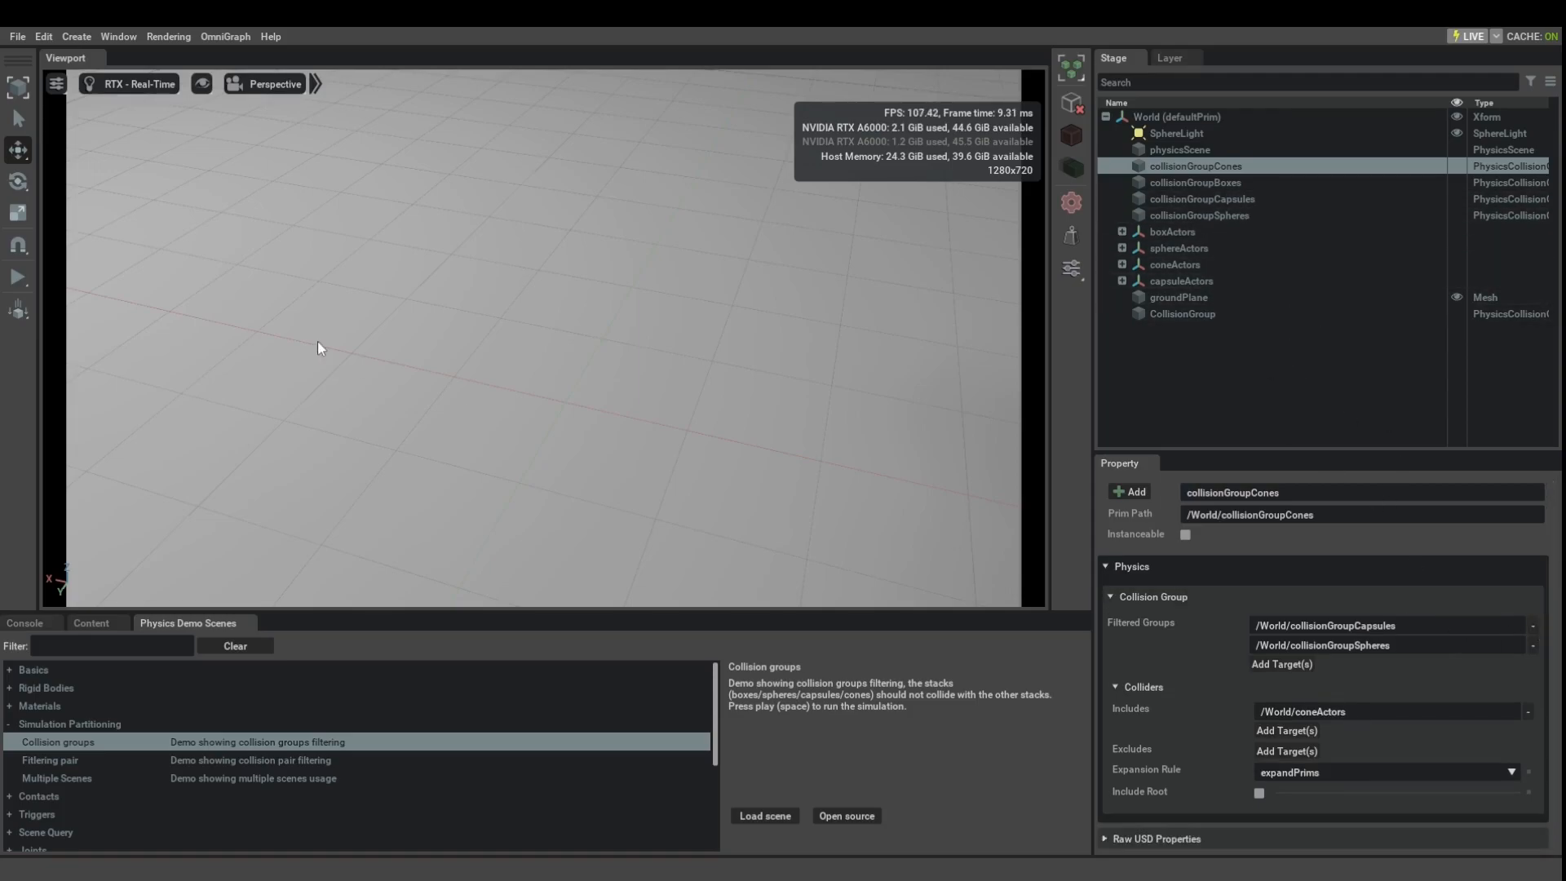
{"action": "left_click", "coordinate": [18, 276]}
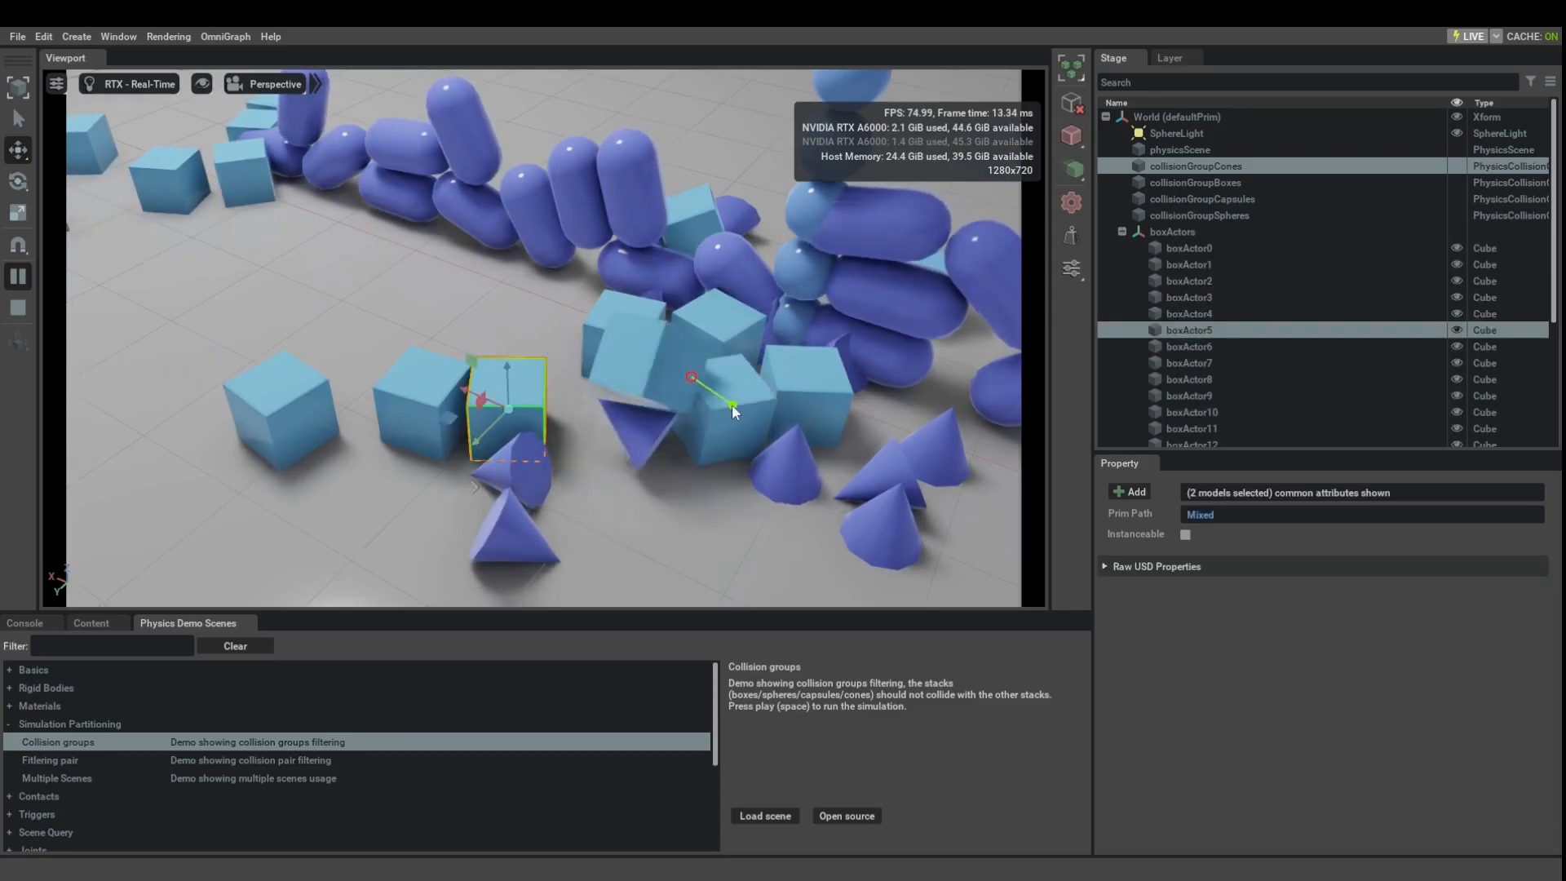
{"action": "left_click_drag", "start_coordinate": [734, 411], "coordinate": [672, 446]}
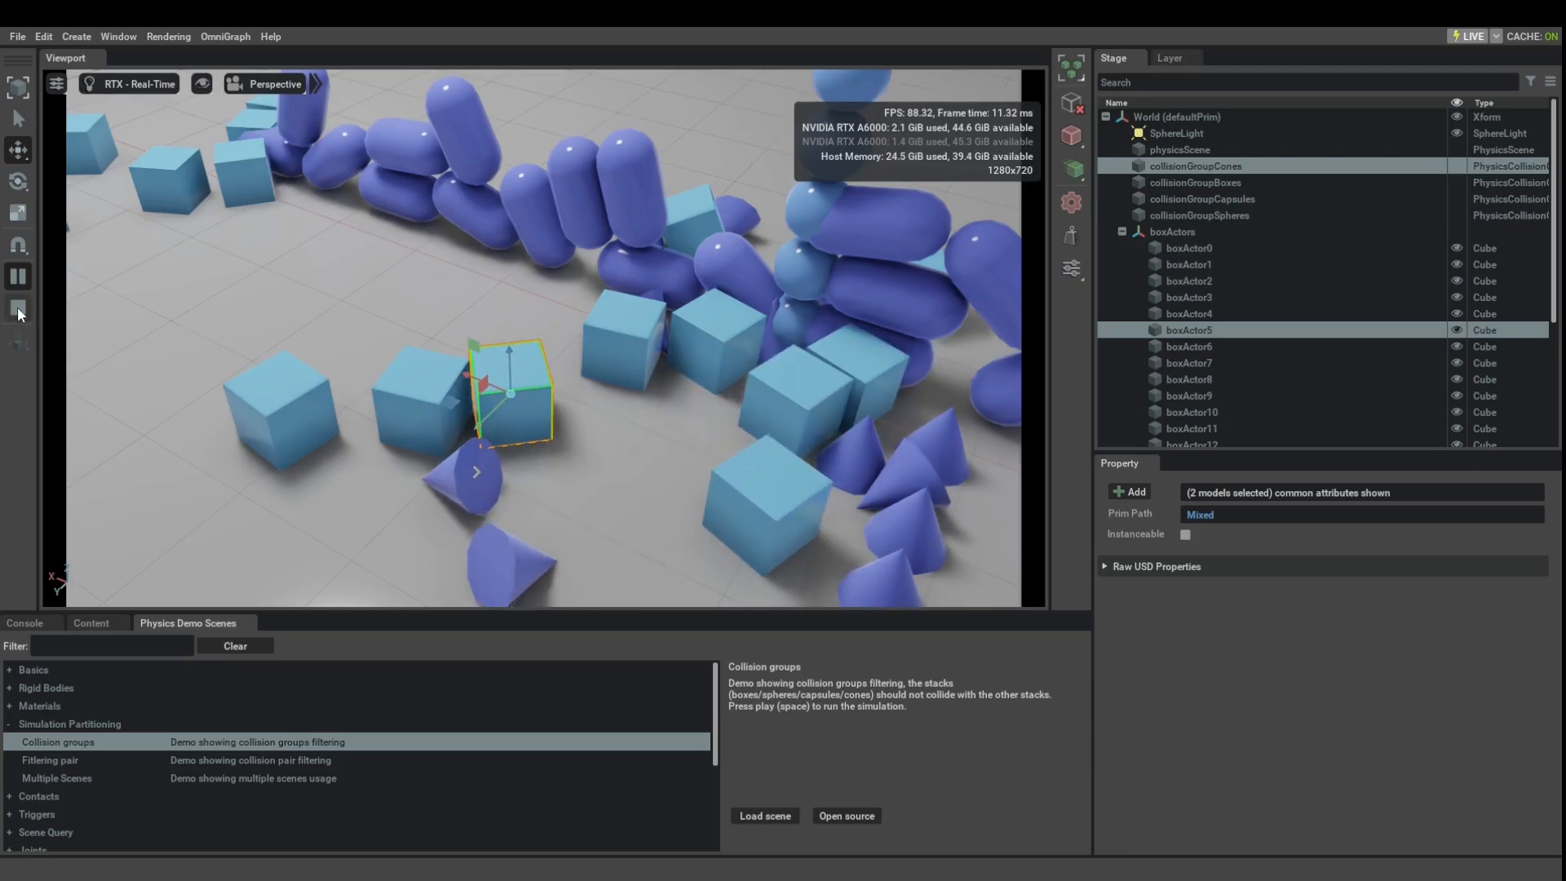
{"action": "mouse_move", "coordinate": [18, 310]}
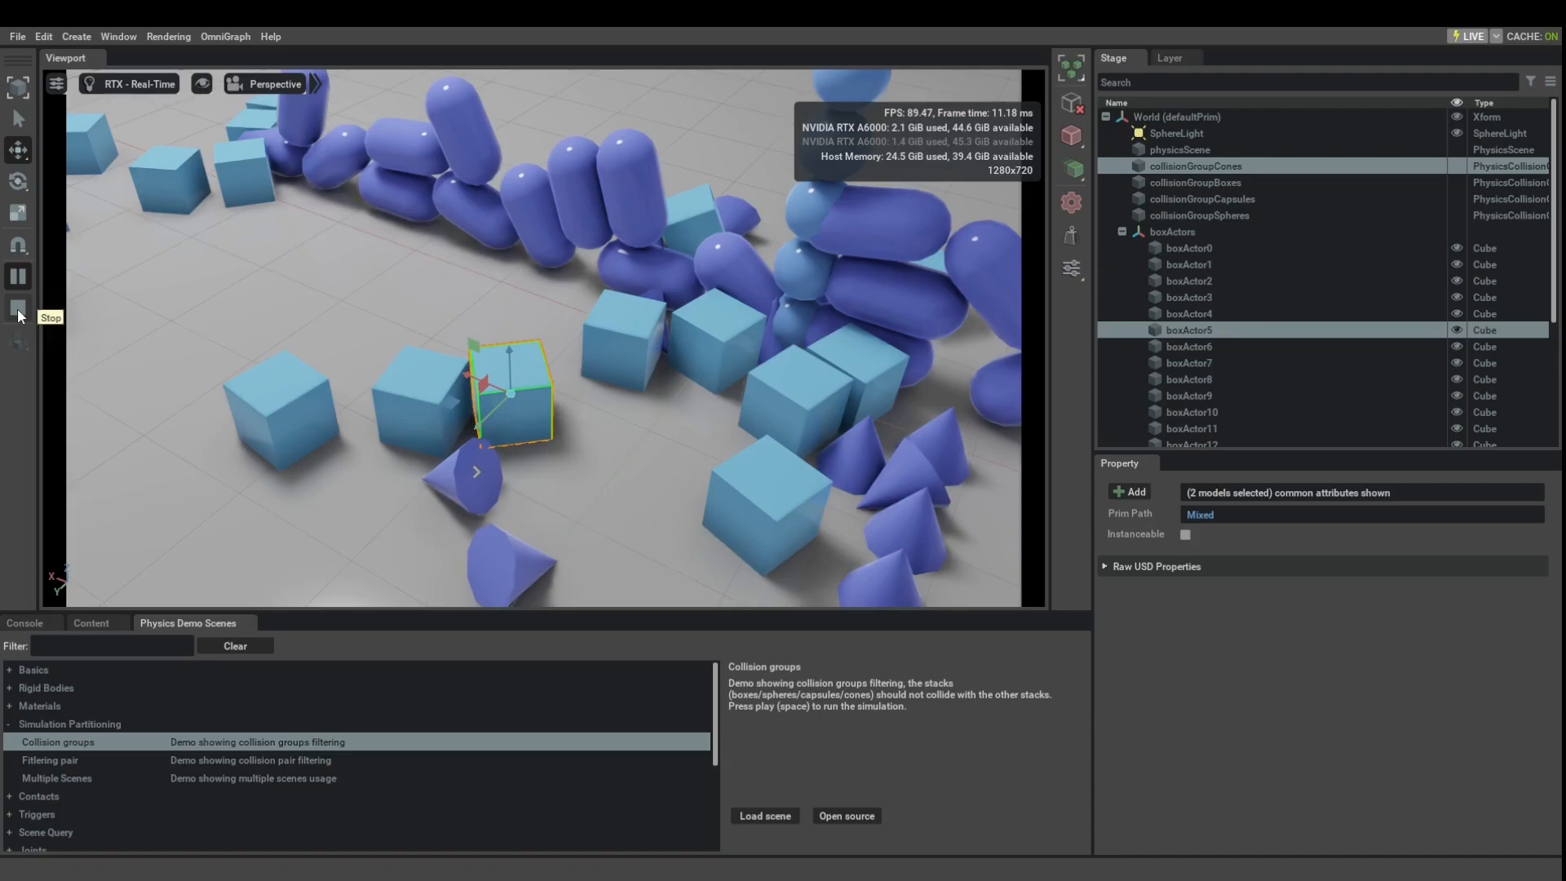